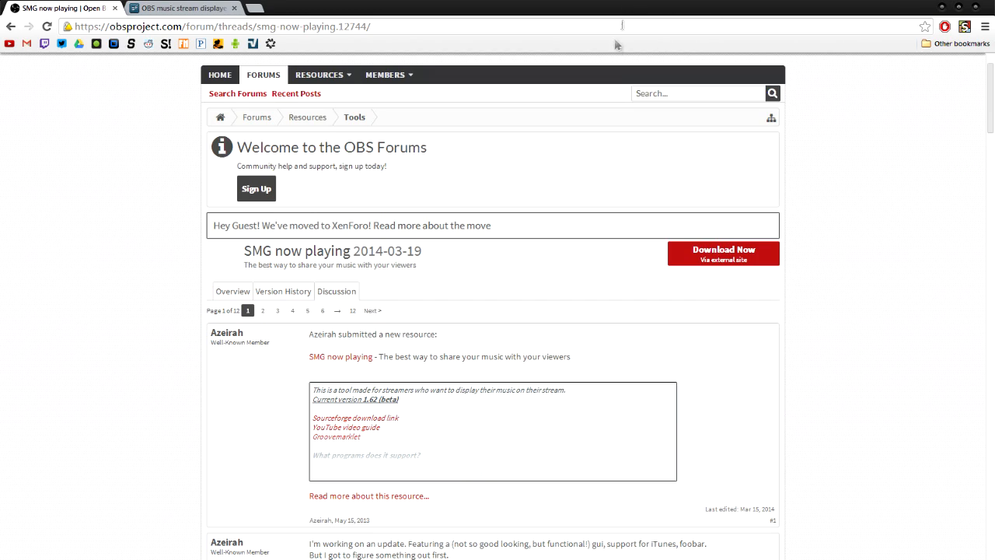
mouse_move(201, 149)
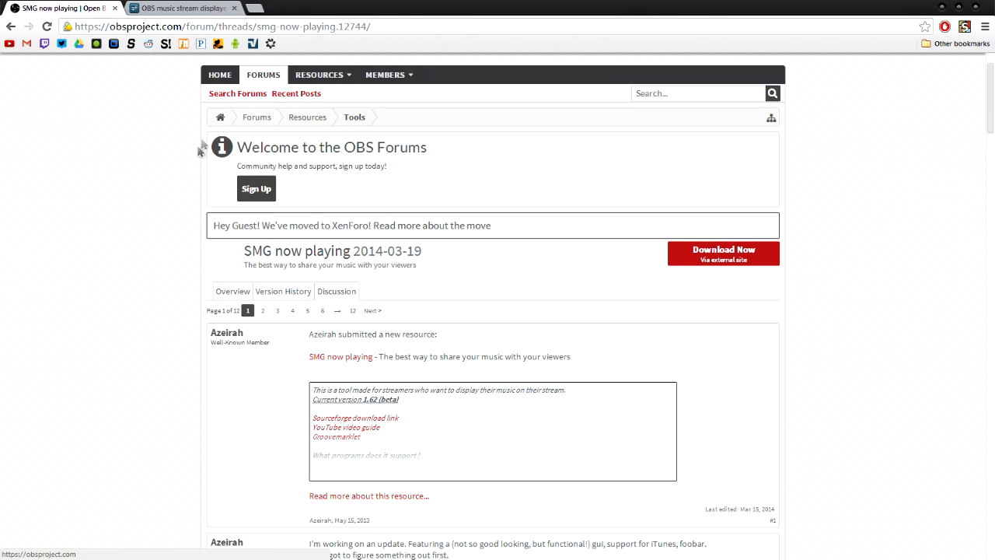
mouse_move(124, 128)
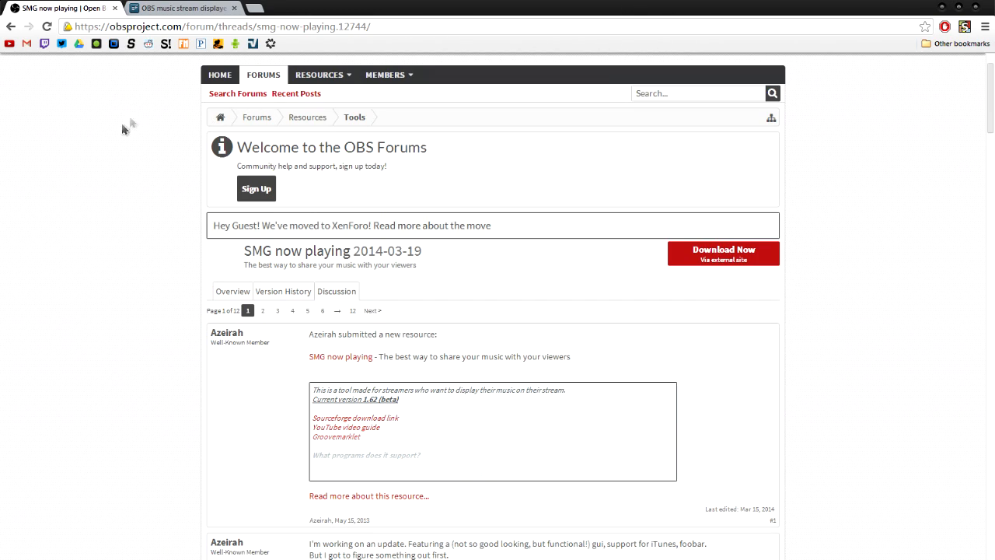
mouse_move(111, 165)
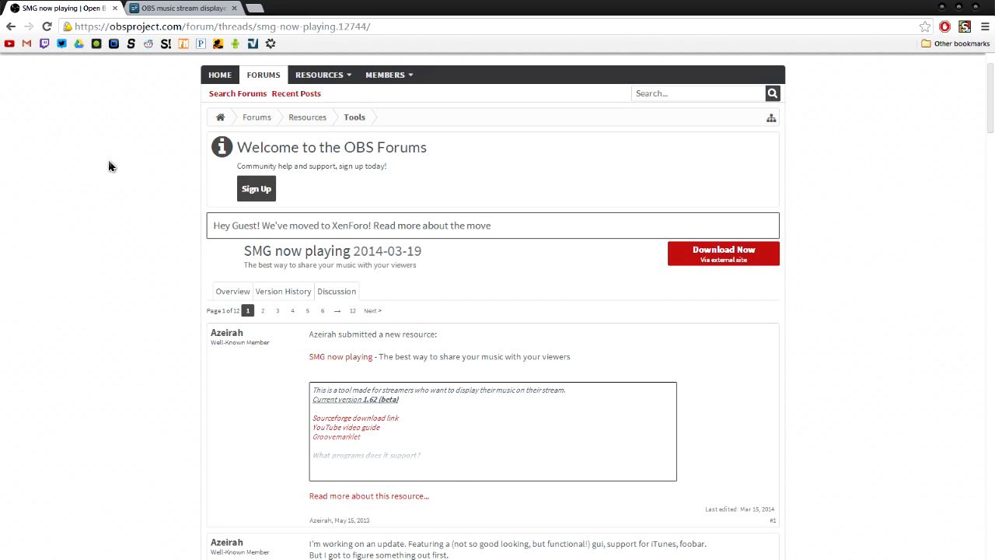
- Open the SMG project's SourceForge page and close the duplicate tab
scroll(up, 3)
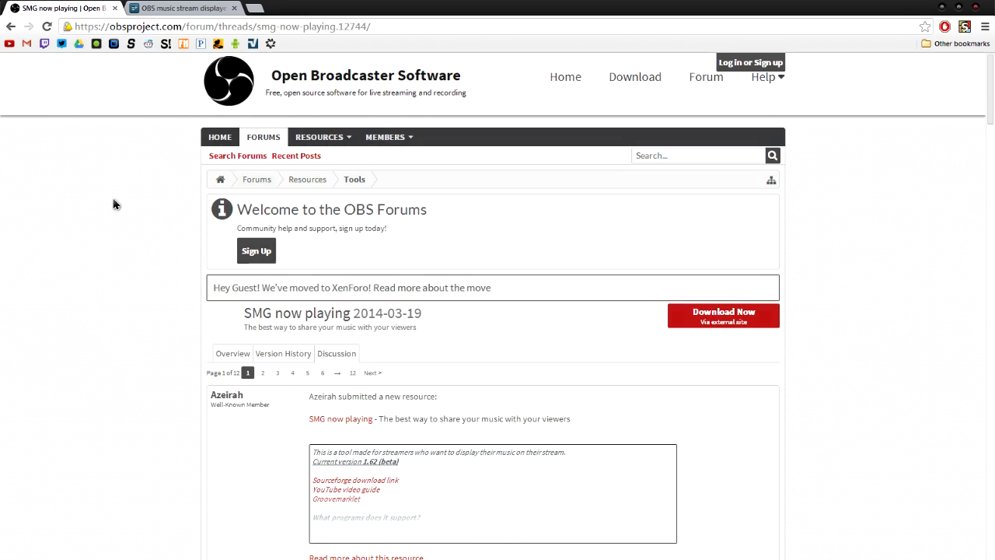
mouse_move(292, 201)
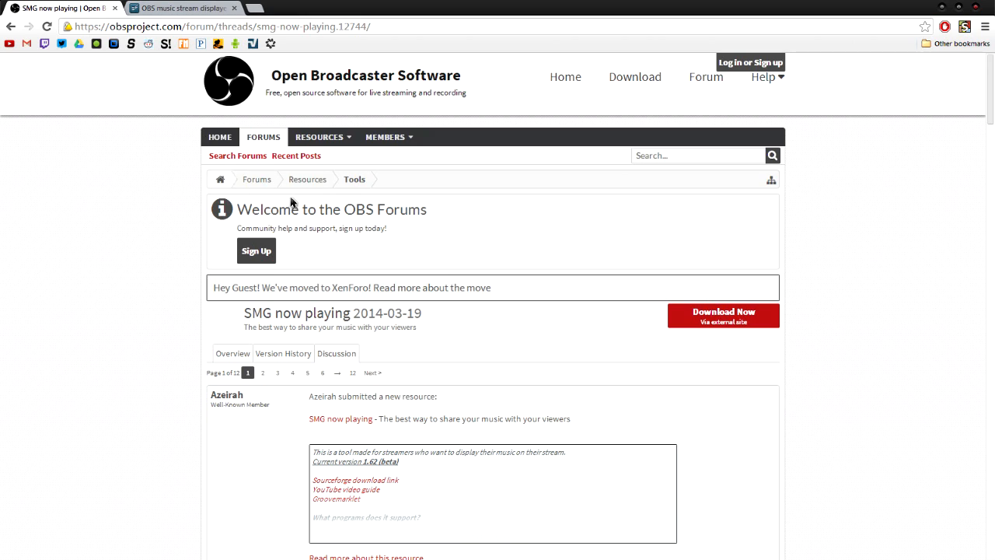
mouse_move(156, 295)
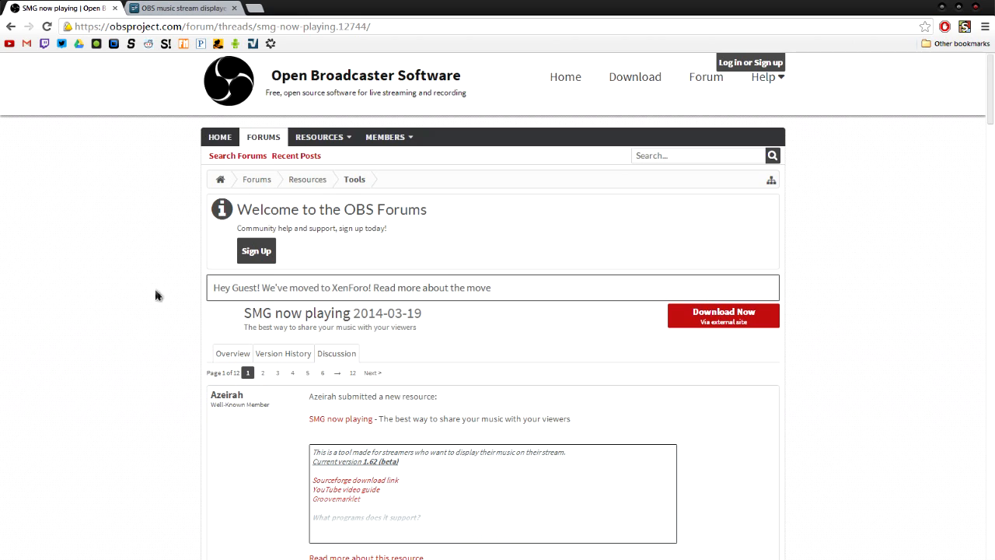
mouse_move(119, 359)
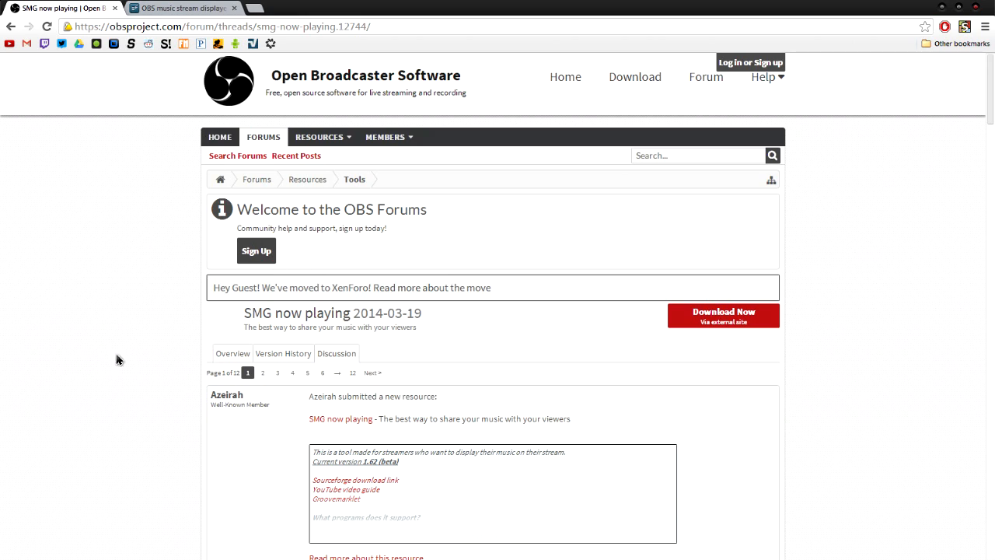
scroll(down, 3)
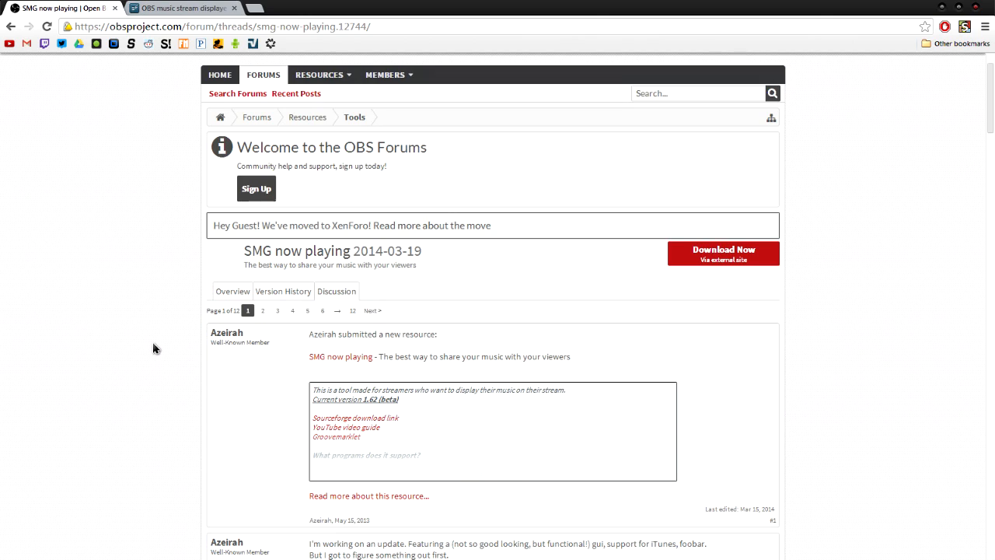
mouse_move(356, 417)
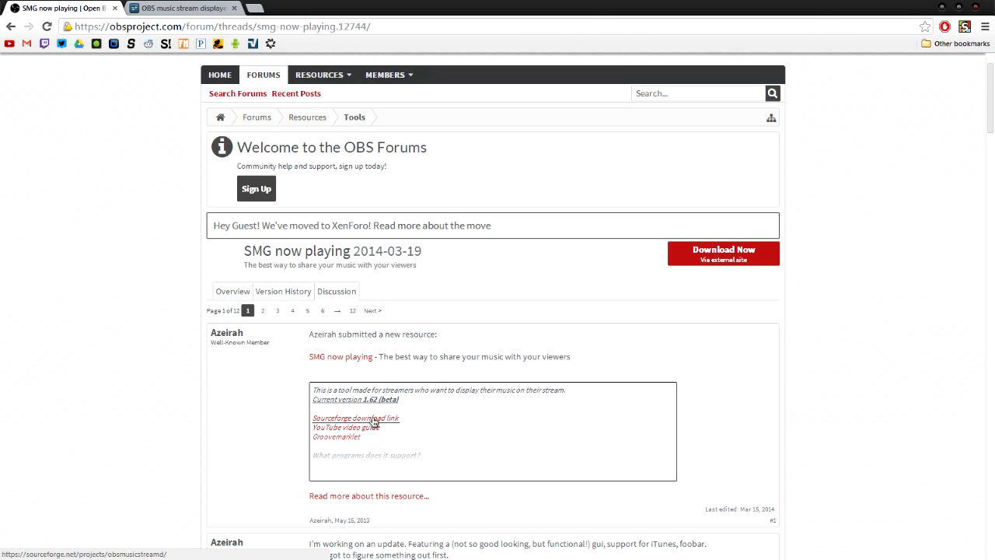
click(354, 418)
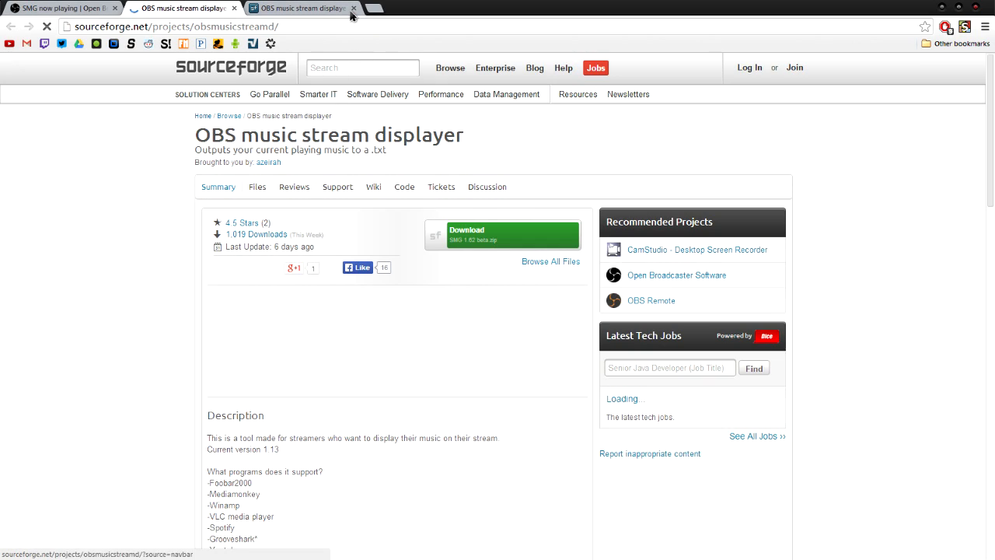
click(353, 8)
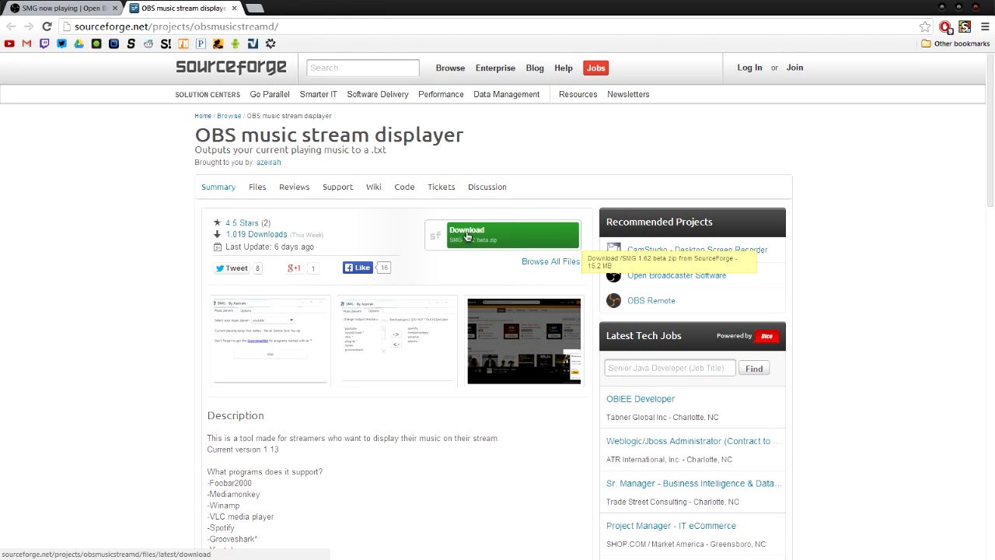
- Highlight the supported music programs list in the project description, then clear it
scroll(down, 3)
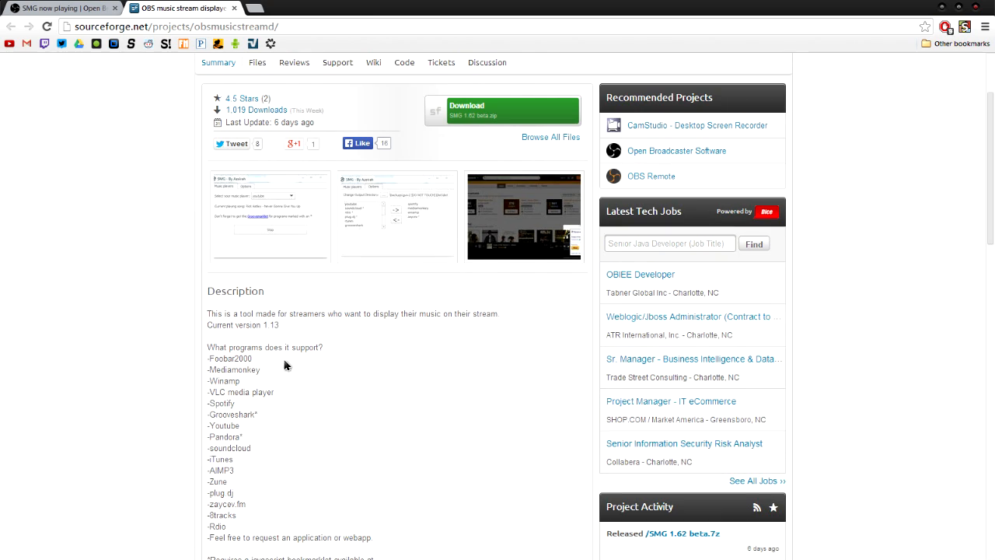
mouse_move(186, 367)
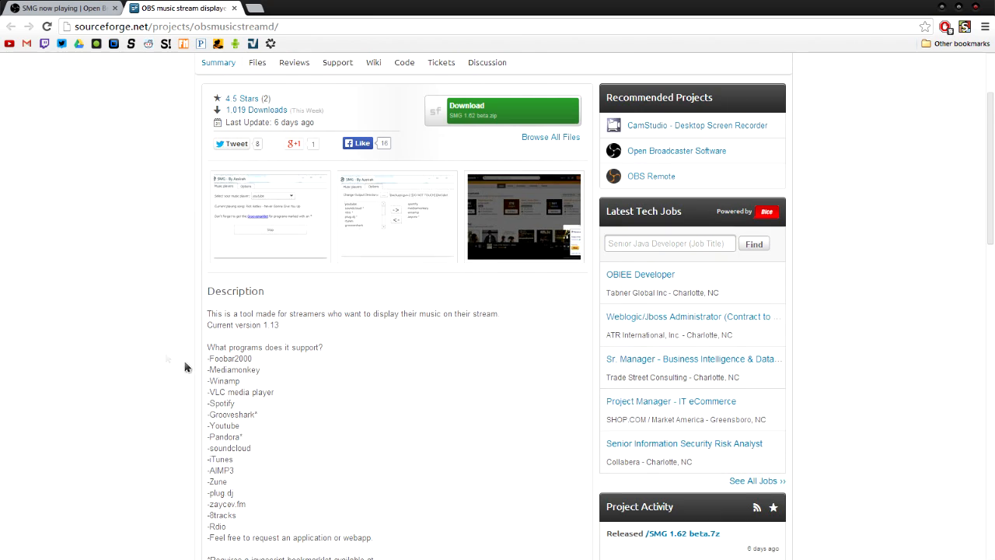
drag(208, 359, 257, 352)
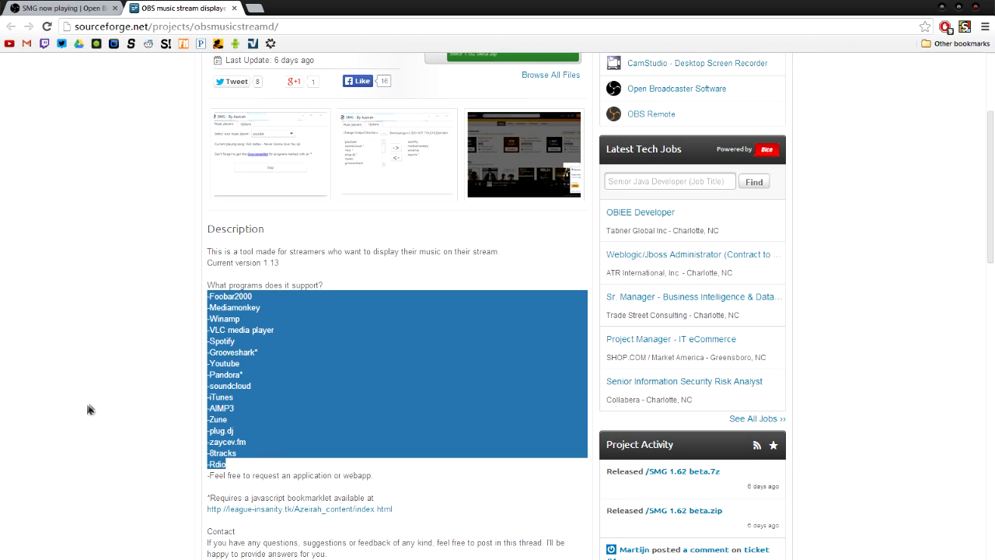
click(99, 396)
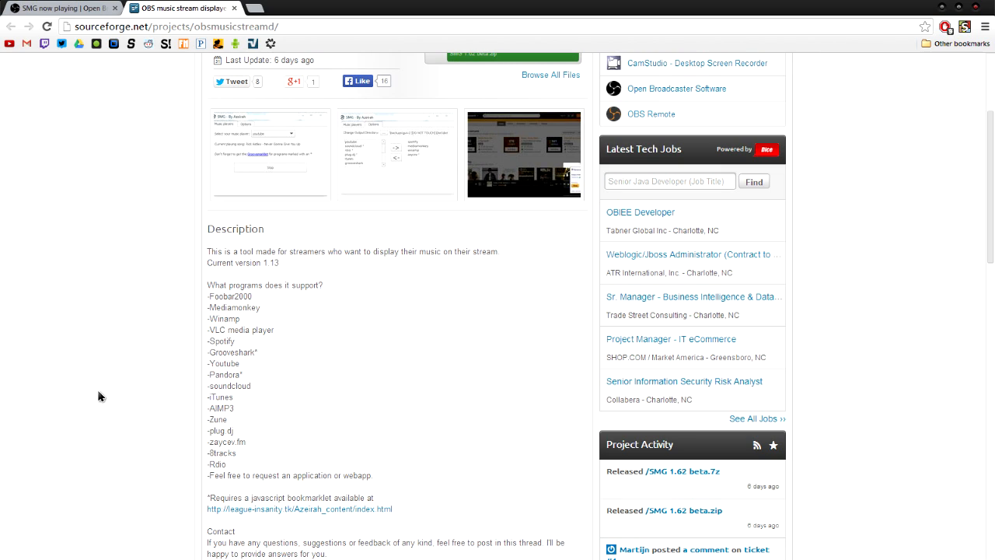
mouse_move(259, 394)
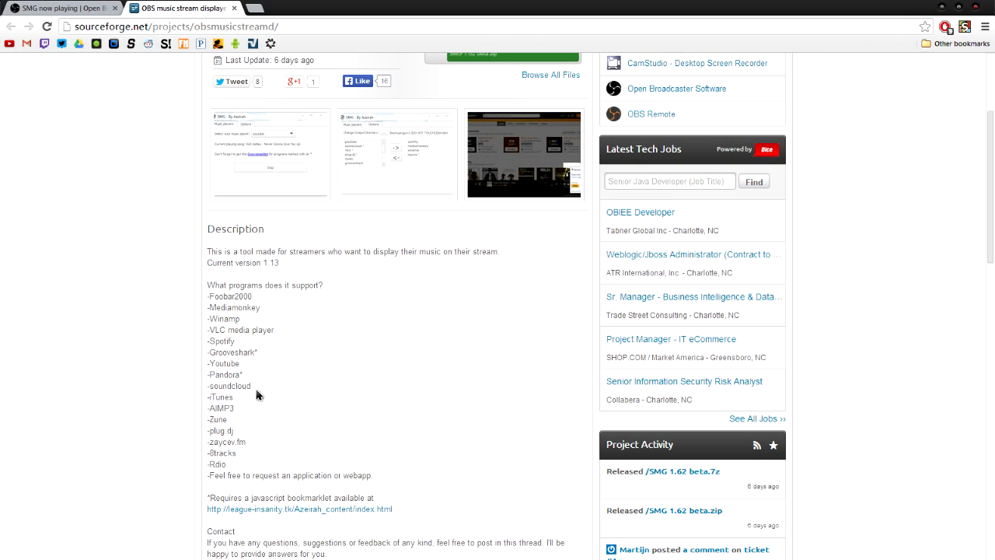
mouse_move(108, 367)
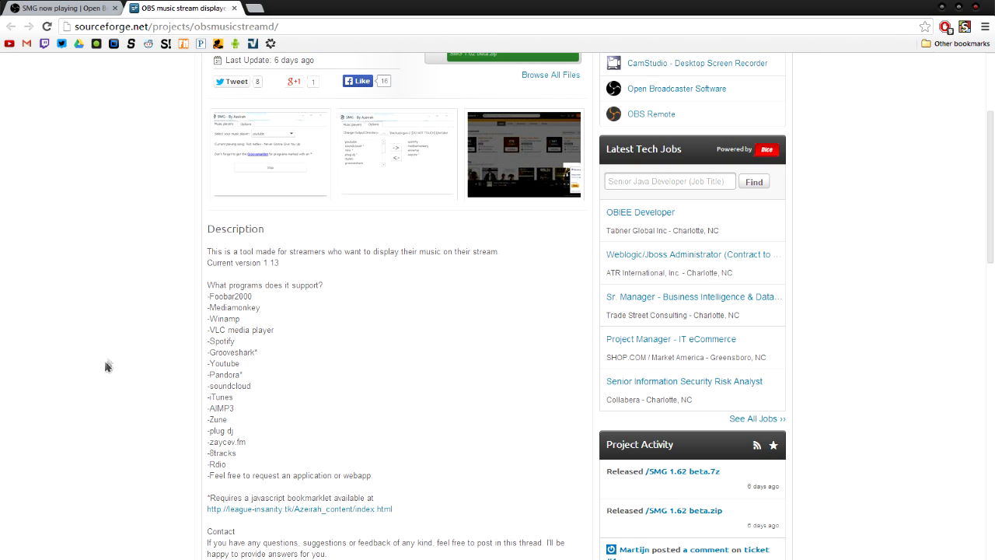
mouse_move(137, 151)
text(Music Display)
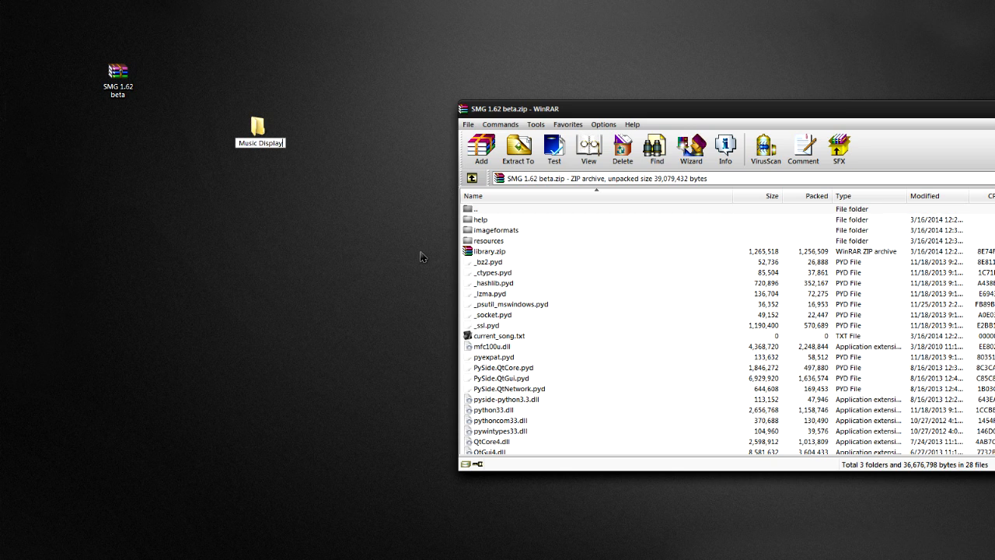
- Extract the SMG 1.62 beta files into the Music Display folder and select SMG.exe
double_click(257, 126)
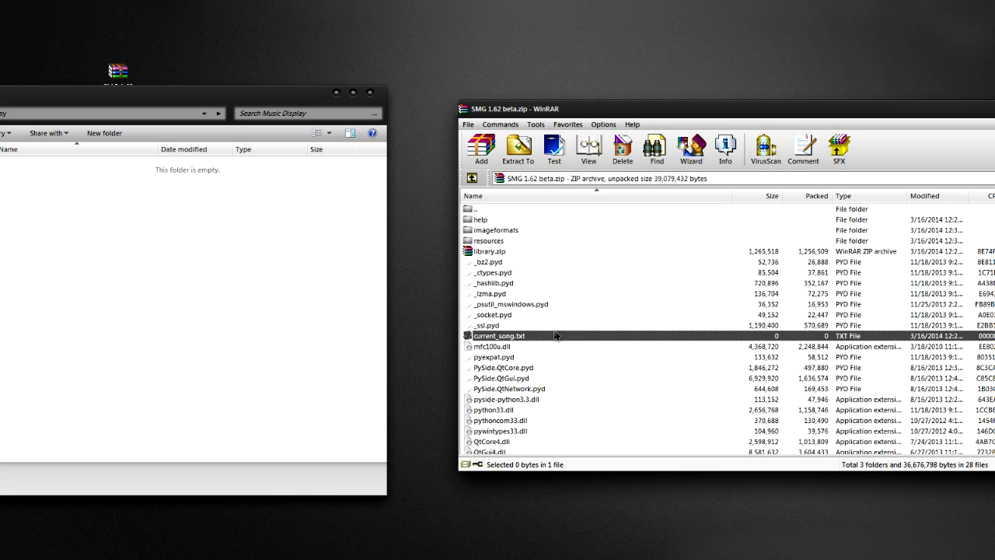
click(517, 149)
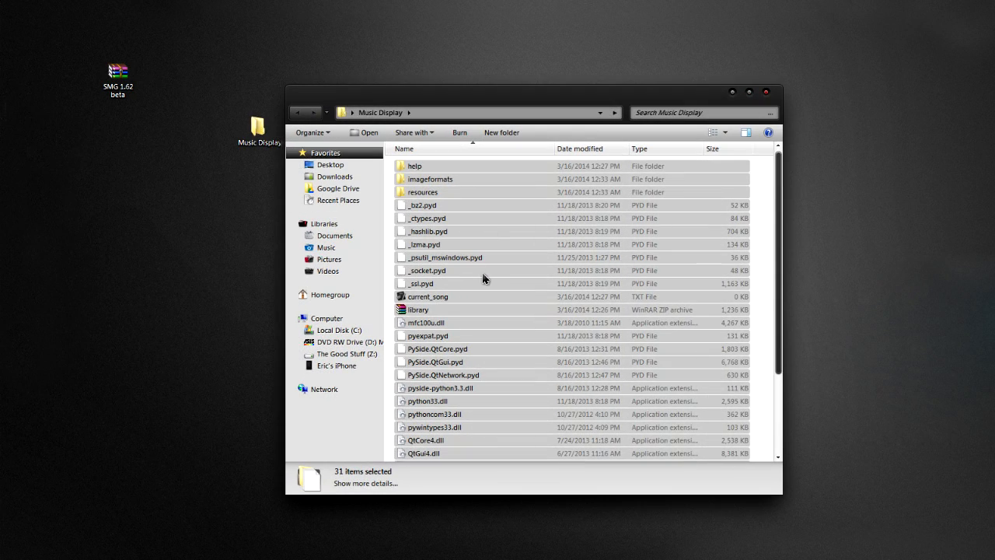
scroll(down, 3)
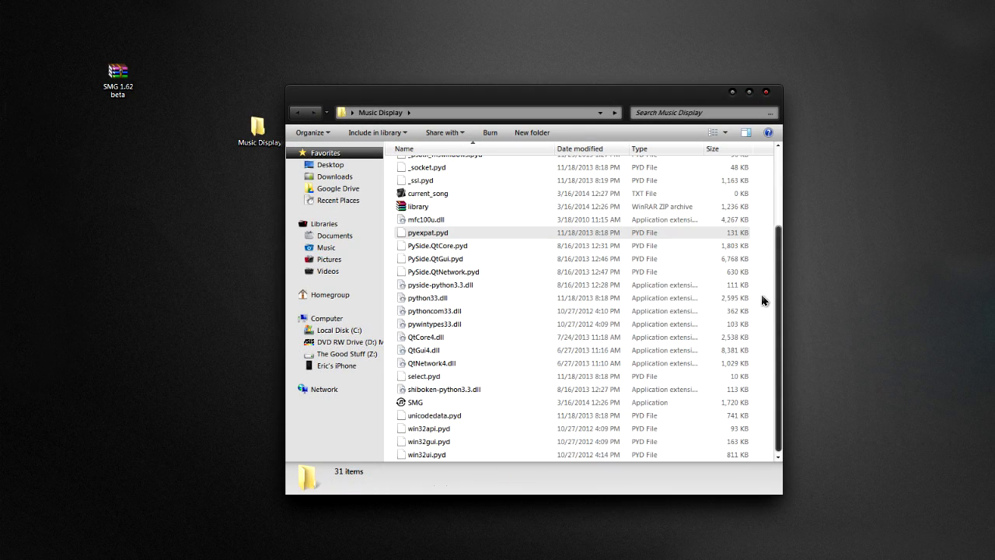
click(415, 402)
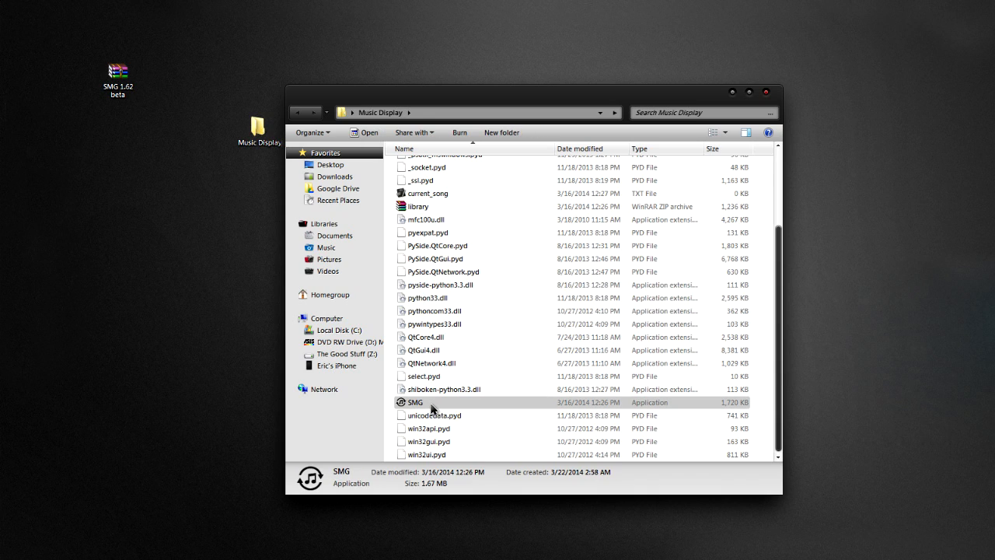
mouse_move(430, 406)
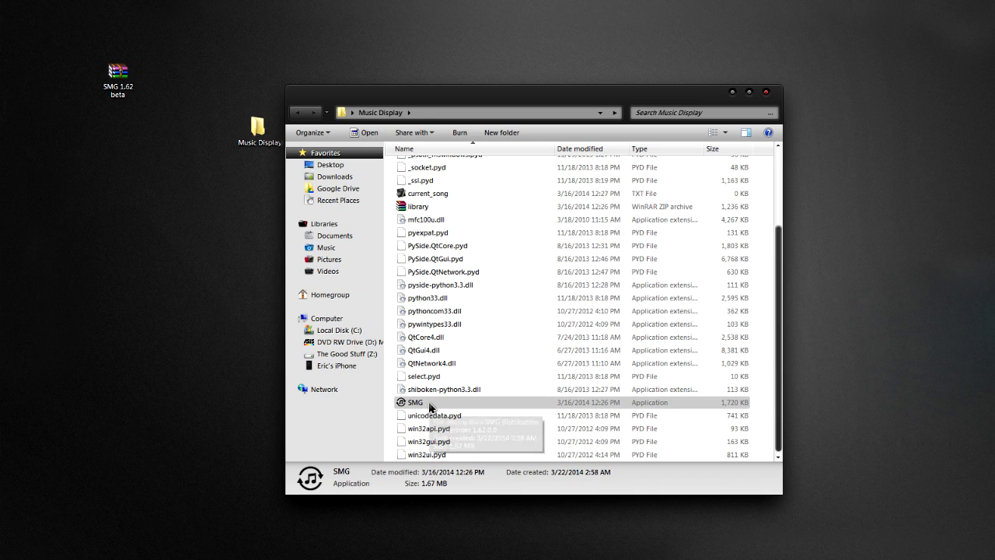
- Launch SMG and choose VLC media player in its music player dropdown
double_click(414, 402)
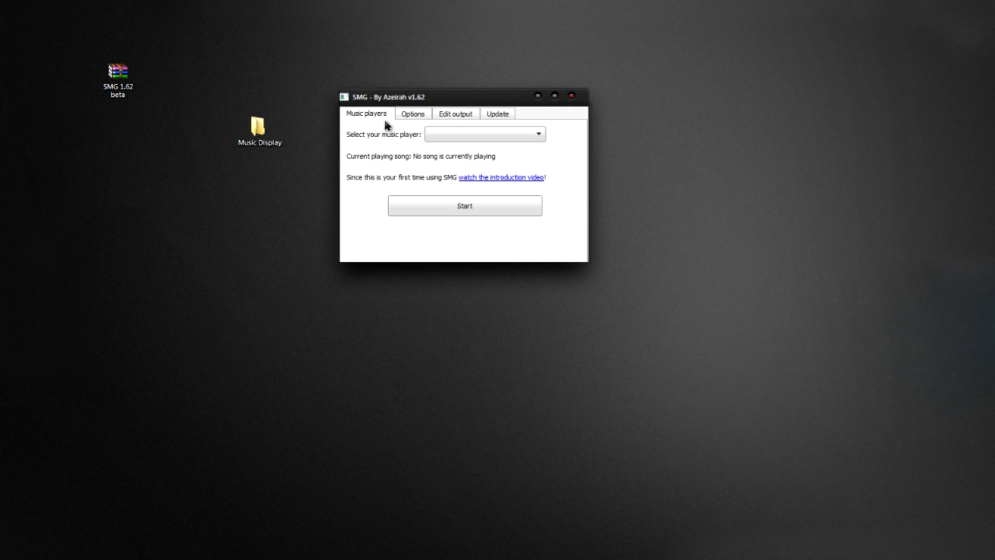
click(537, 133)
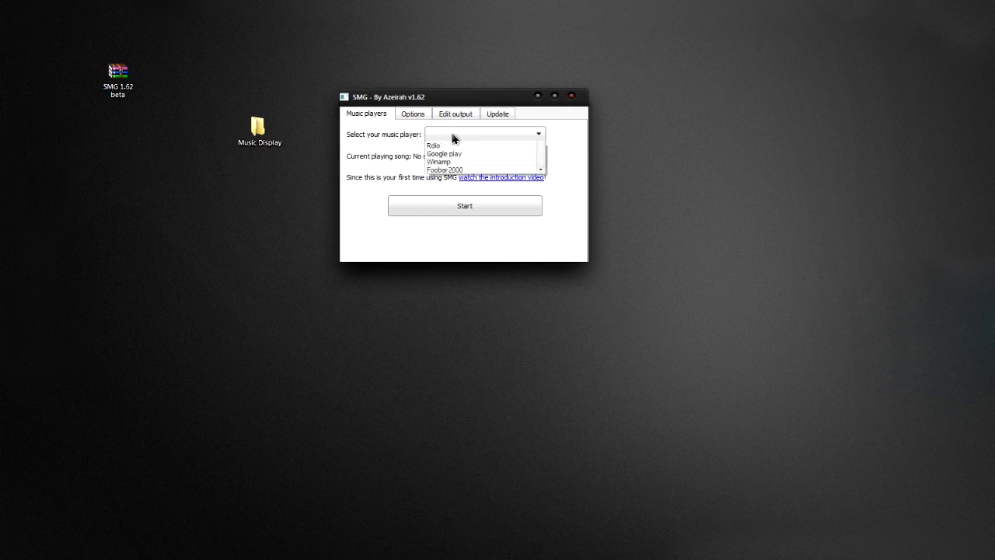
scroll(down, 3)
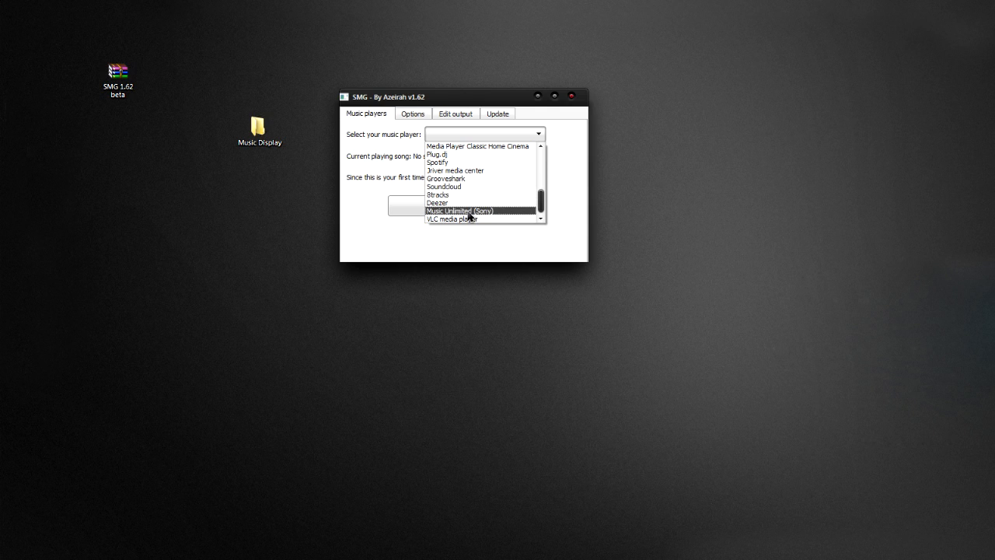
mouse_move(464, 219)
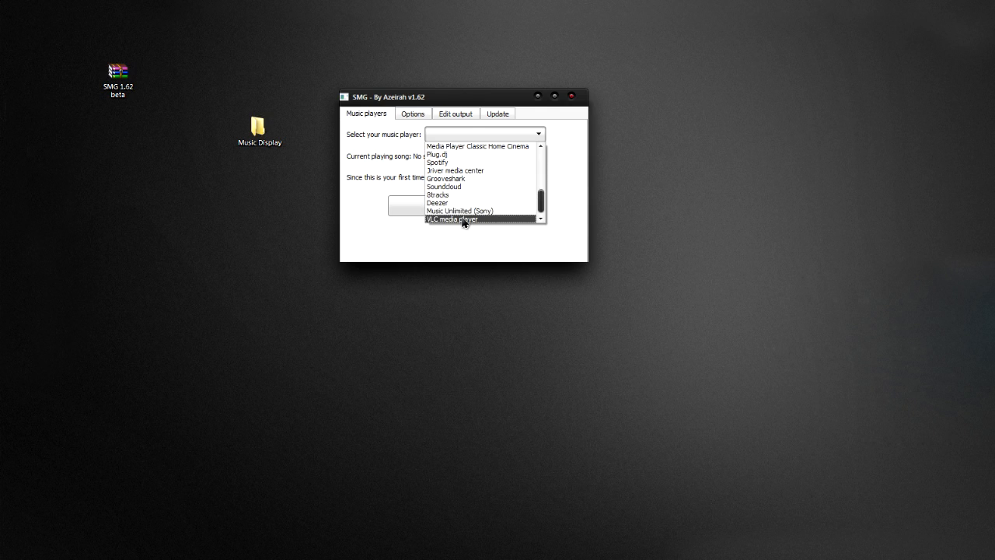
click(452, 219)
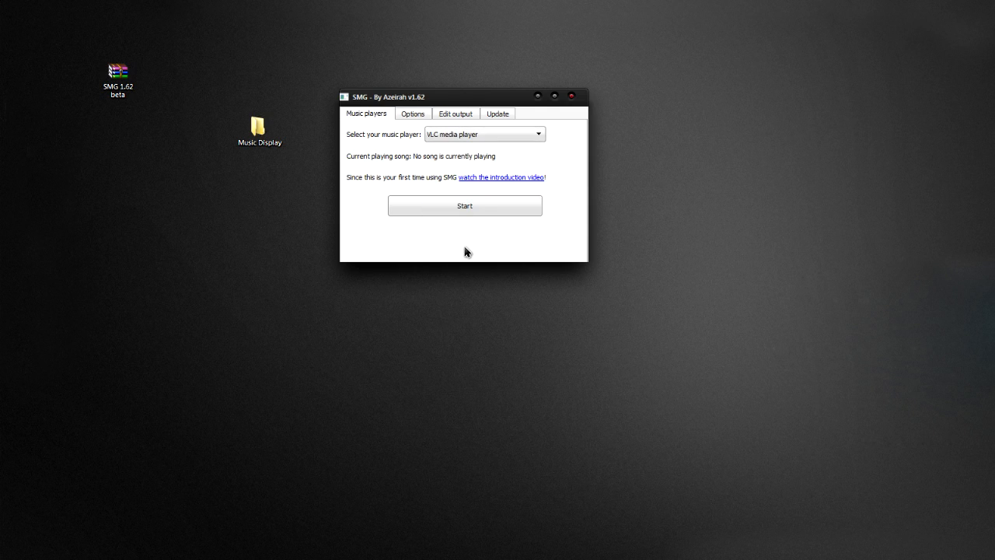
click(538, 134)
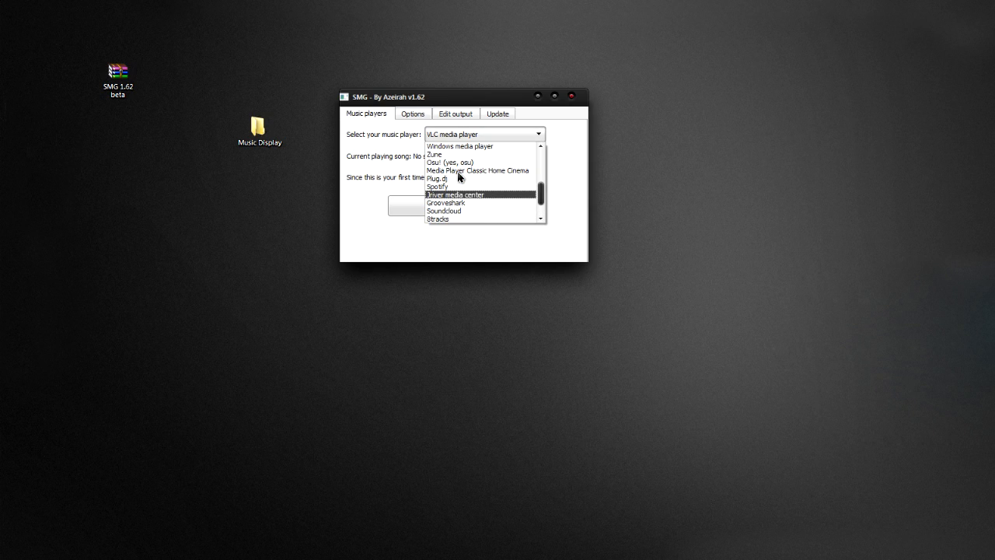
scroll(up, 3)
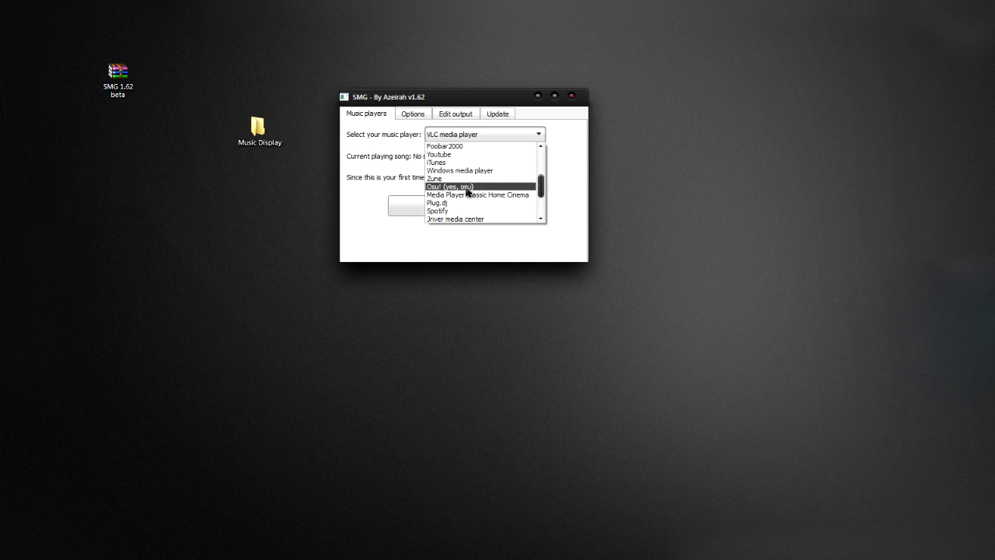
scroll(down, 3)
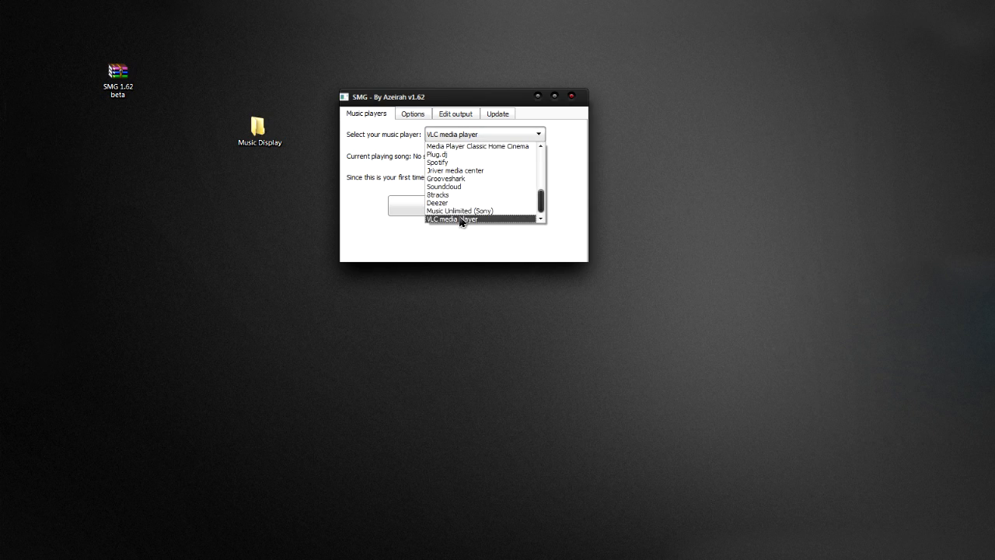
click(452, 219)
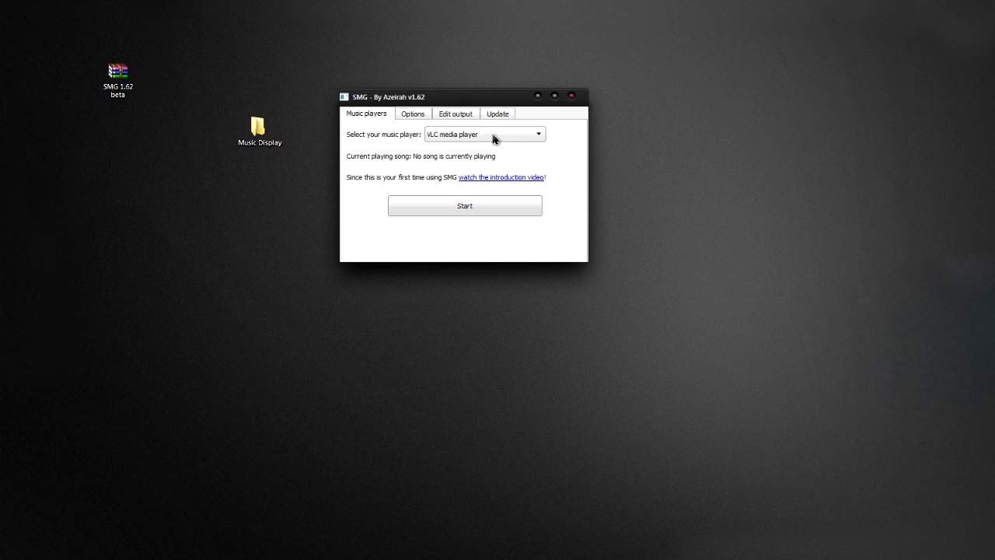
mouse_move(576, 130)
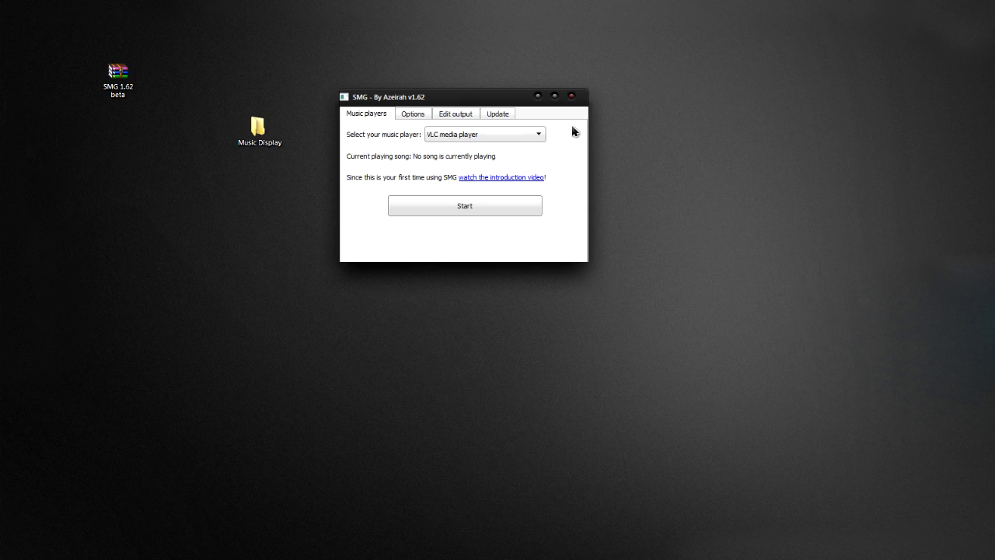
mouse_move(491, 100)
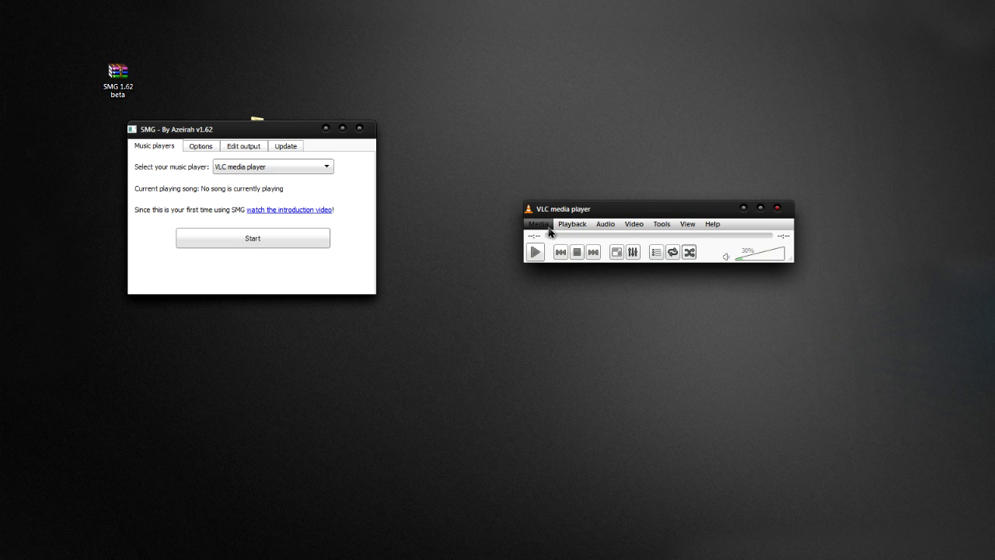
- Play Disclosure's 'Tenderly' via VLC's Open File and start SMG tracking
click(537, 224)
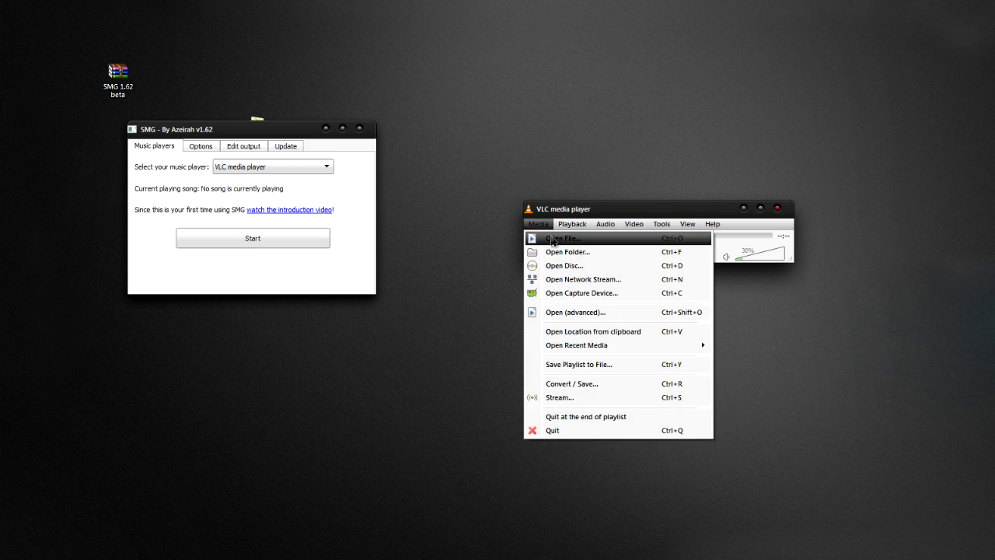
click(563, 238)
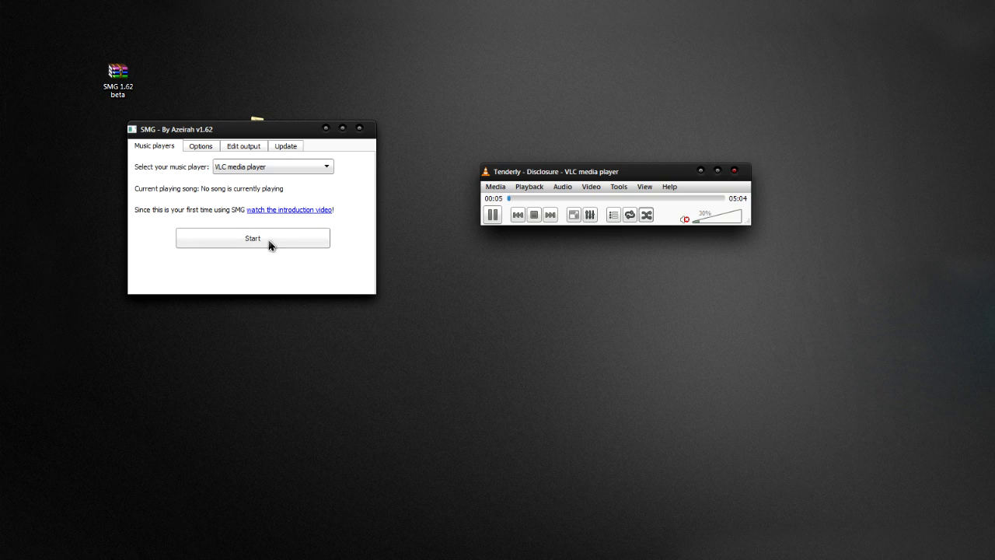
click(252, 238)
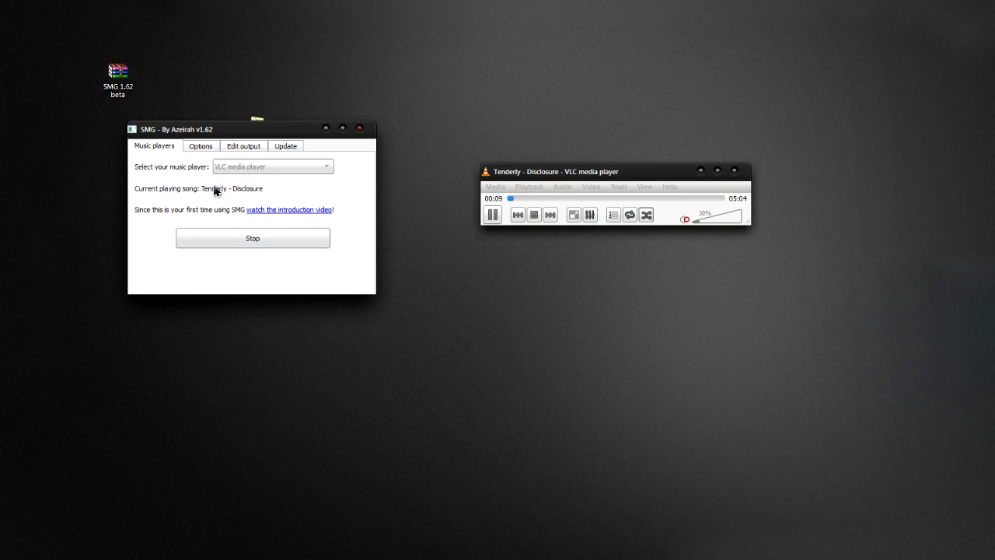
mouse_move(229, 199)
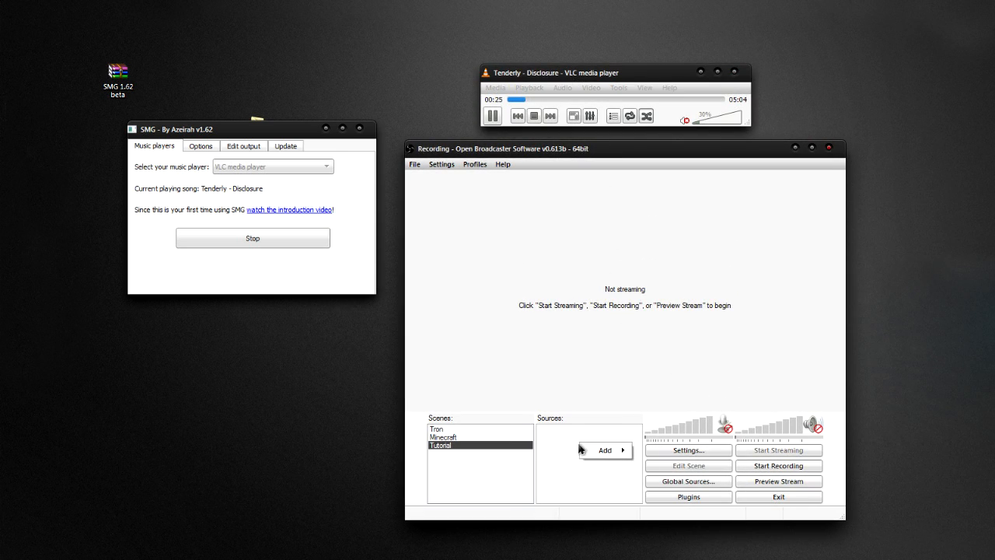
- Add a Text source named 'Text' to the Tutorial scene
click(605, 451)
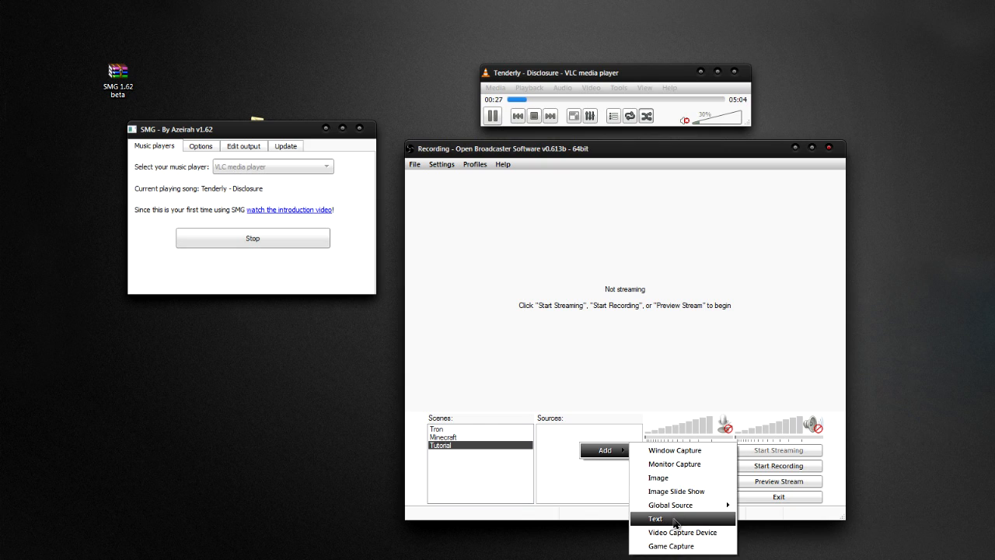
click(656, 519)
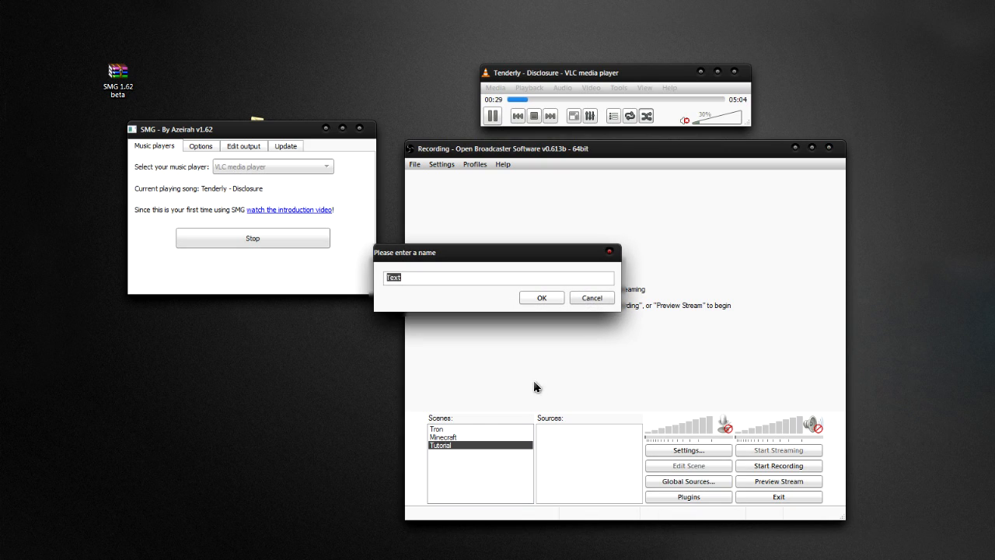
click(542, 297)
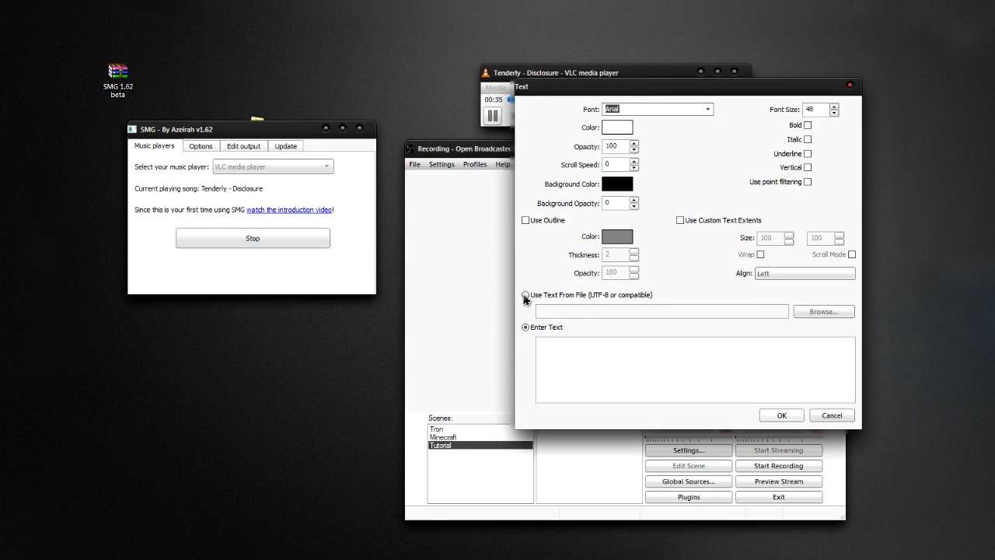
- Make the Text source read from Music Display\current_song.txt and confirm
click(526, 294)
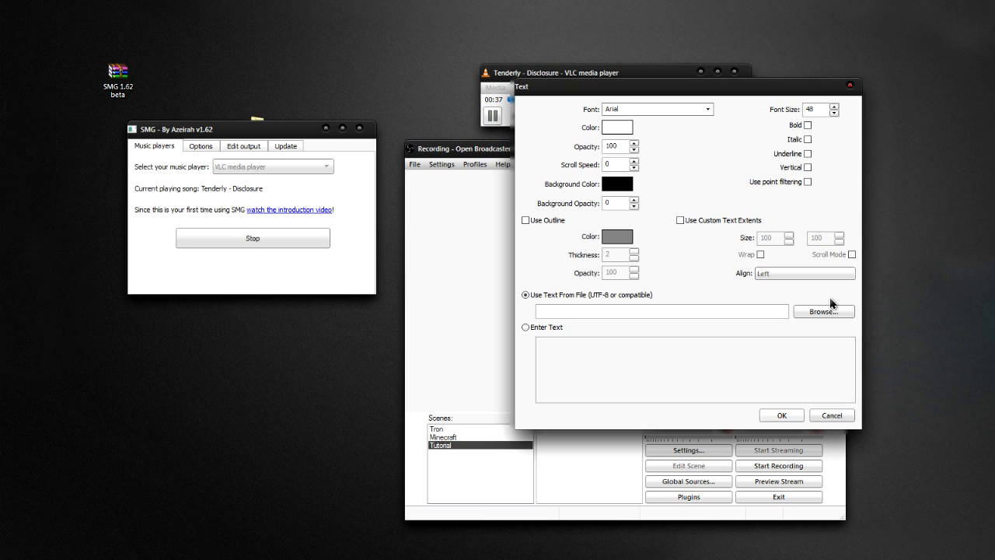
click(823, 311)
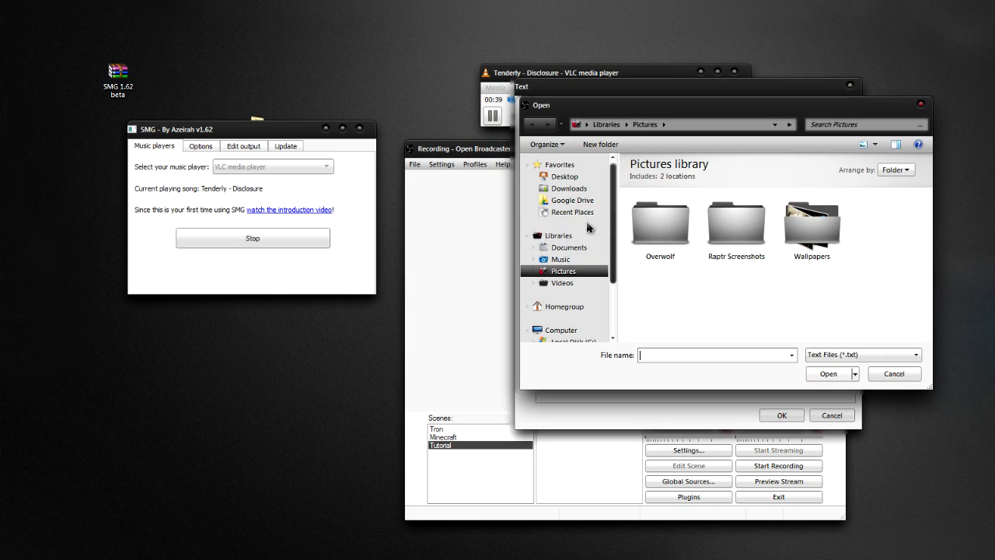
click(564, 176)
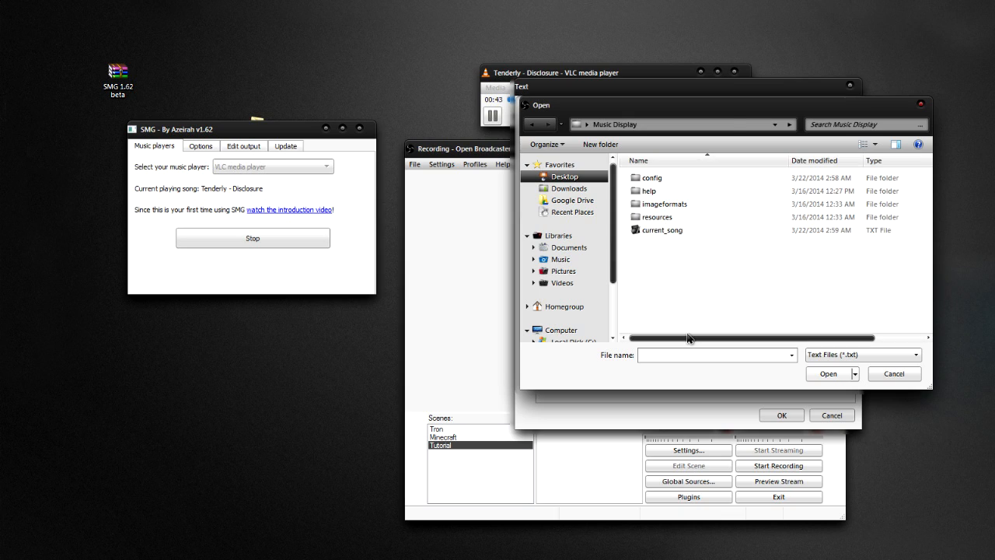
click(661, 230)
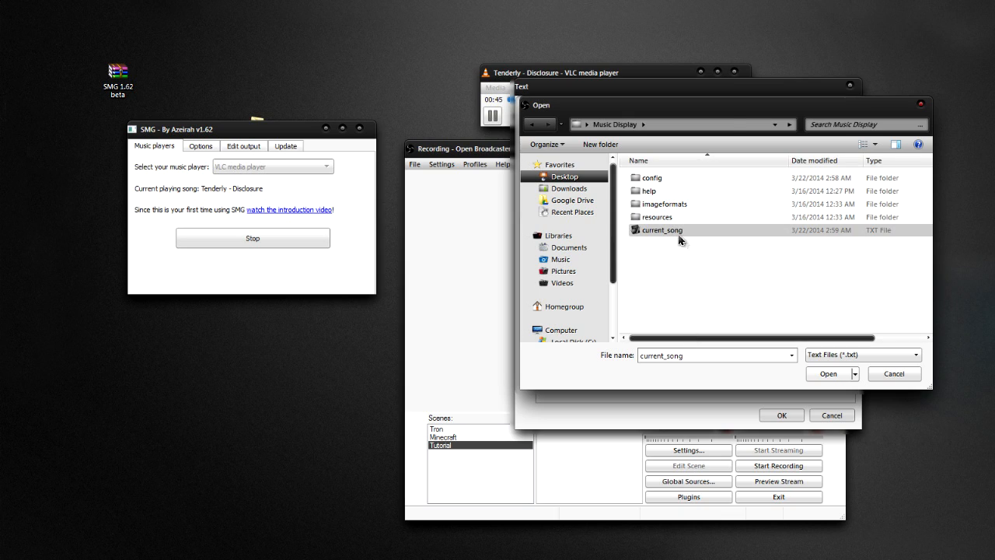
mouse_move(674, 233)
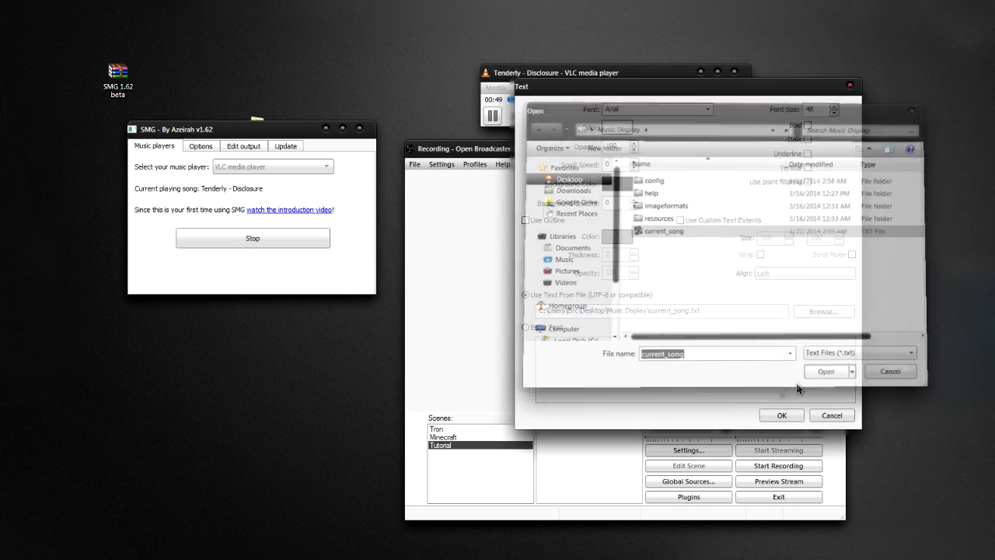
click(825, 371)
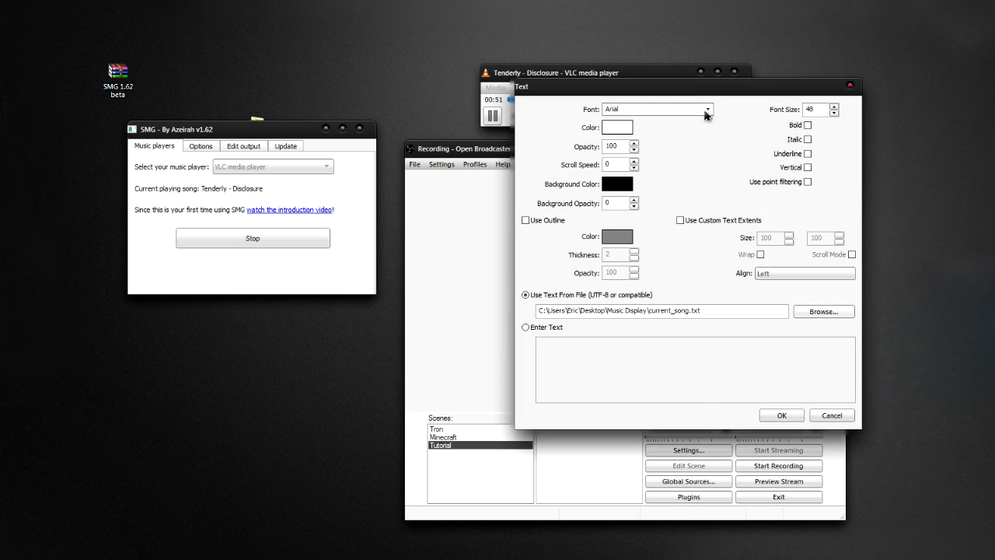
mouse_move(742, 396)
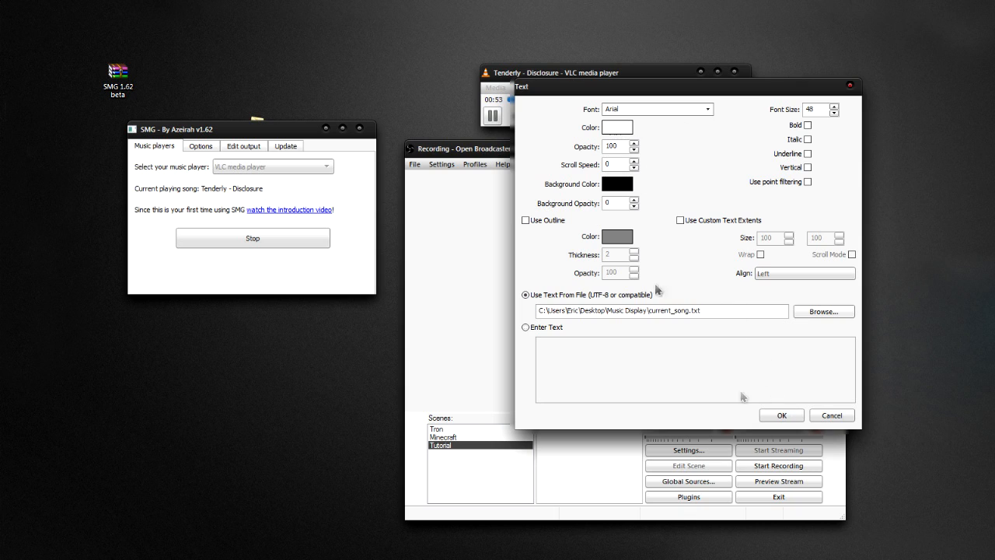
click(781, 414)
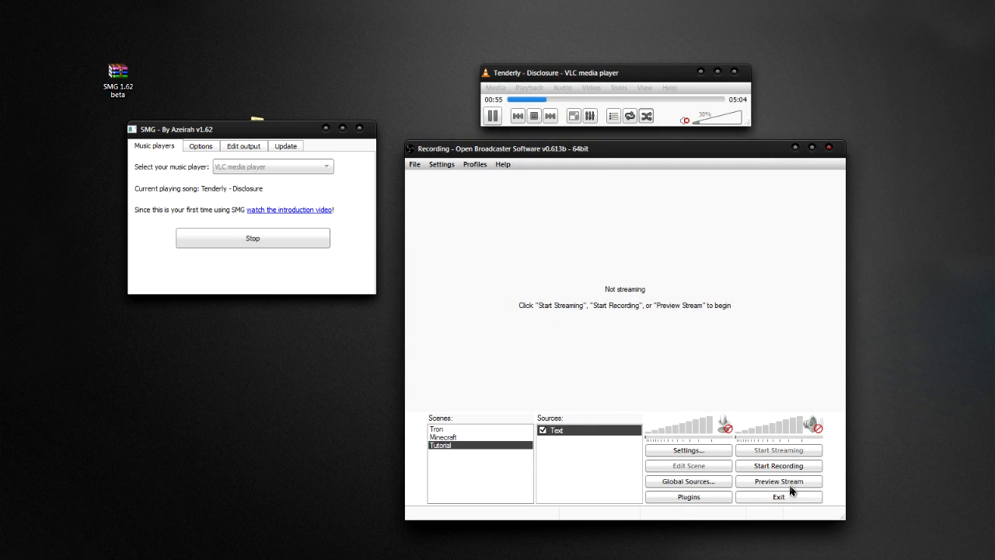
click(778, 480)
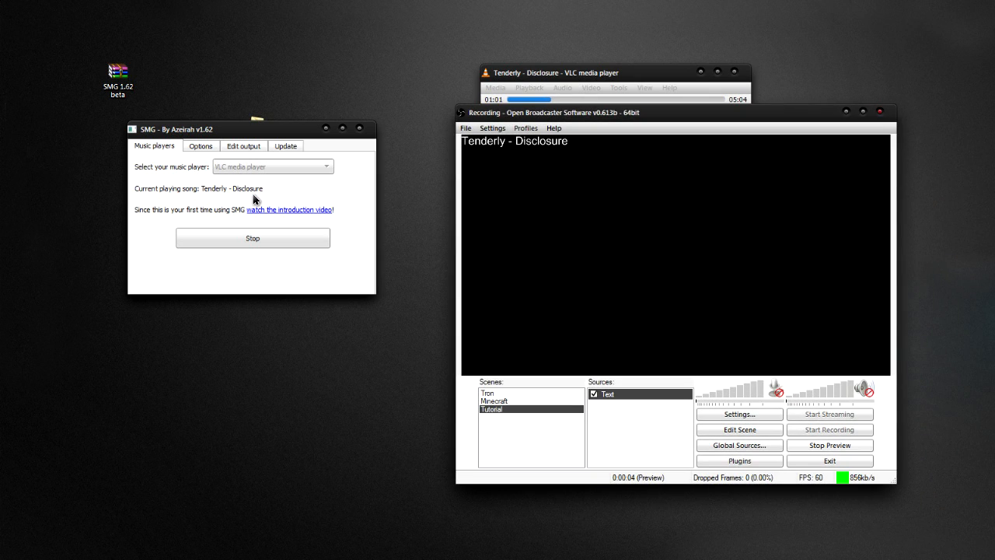
mouse_move(214, 156)
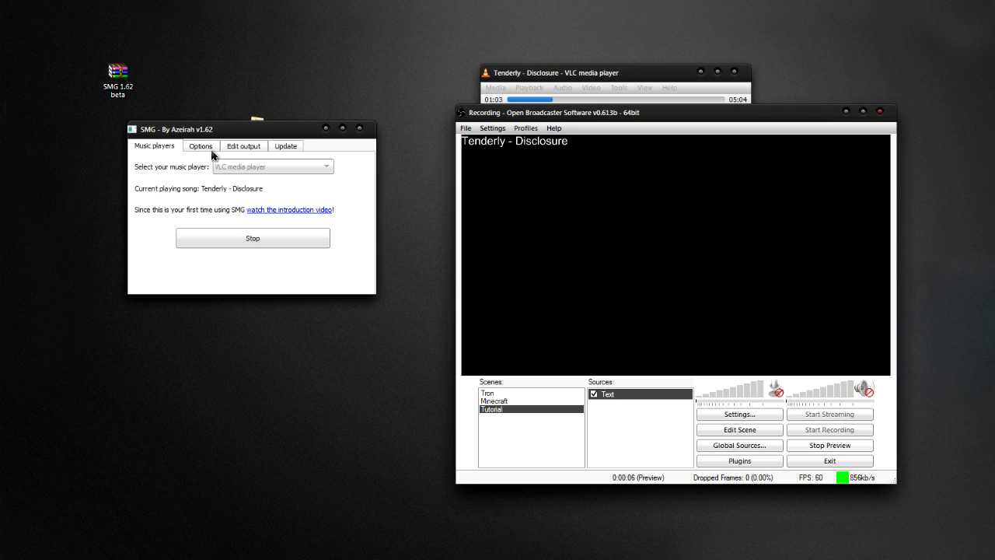
click(244, 145)
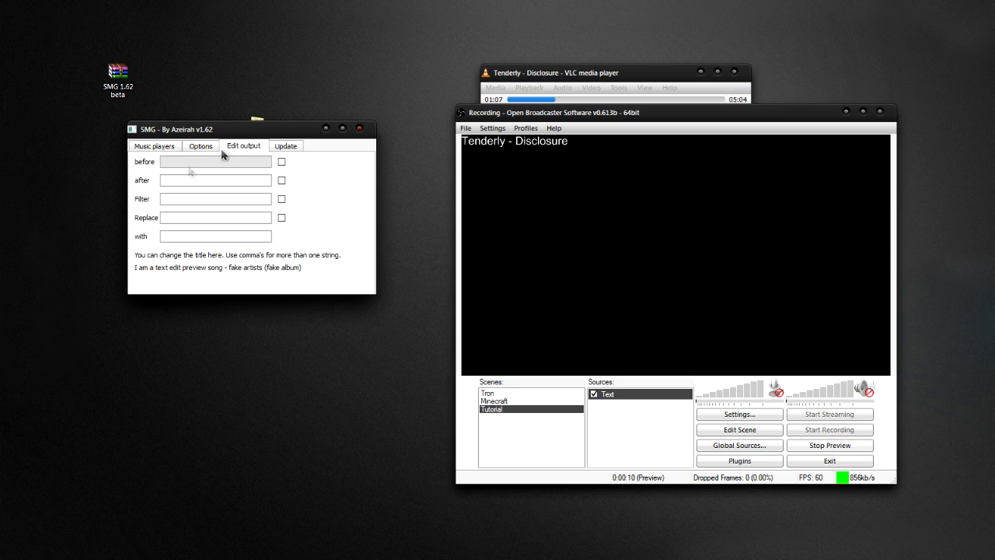
click(285, 146)
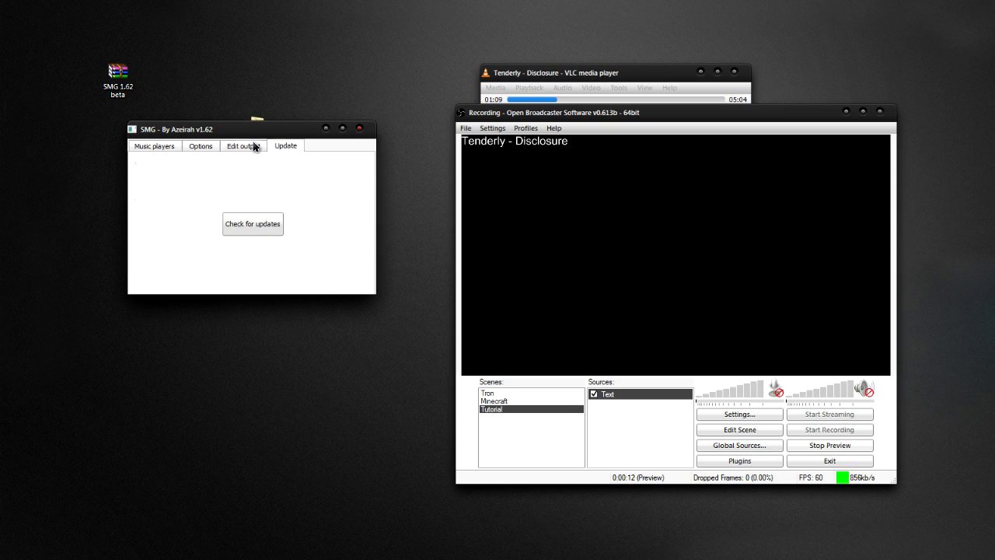
click(242, 145)
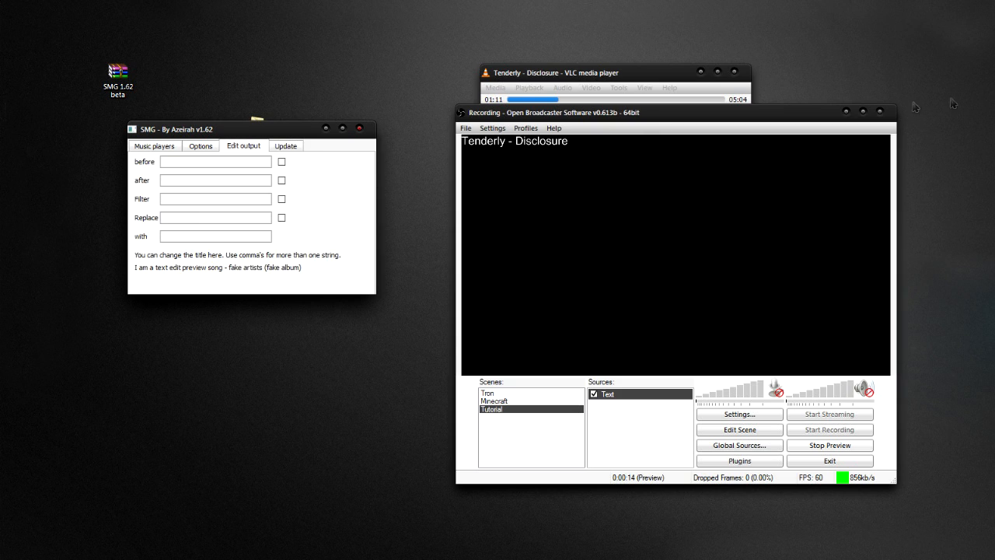
click(154, 145)
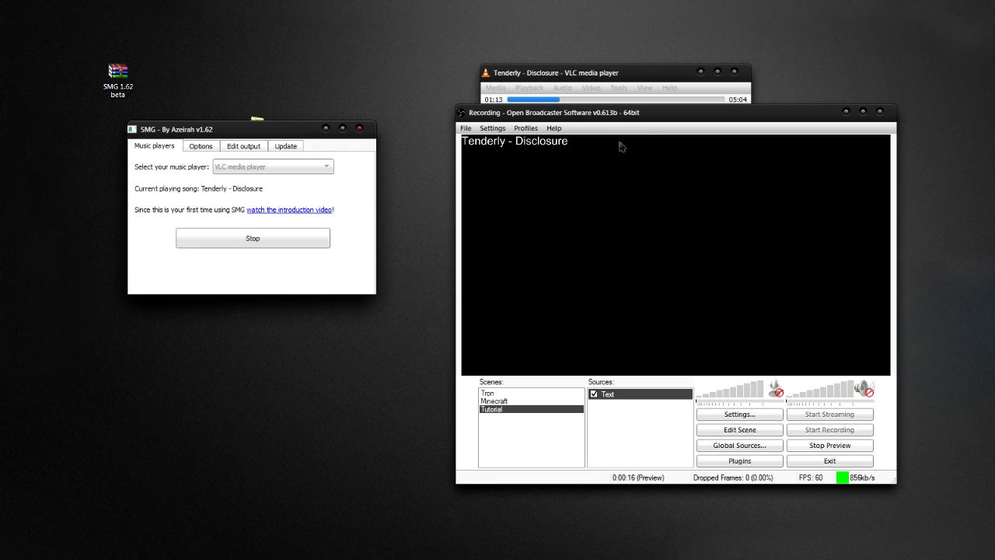
mouse_move(355, 253)
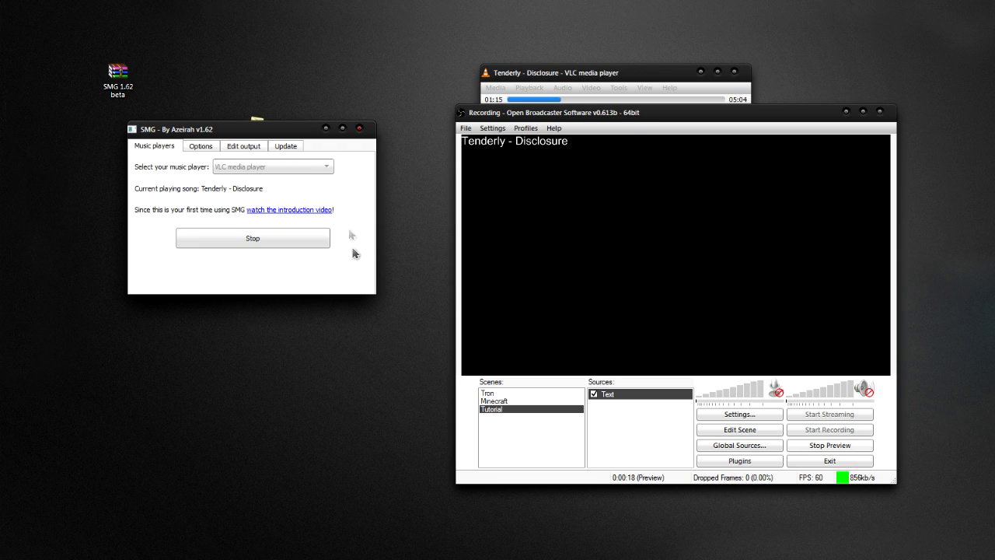
mouse_move(352, 227)
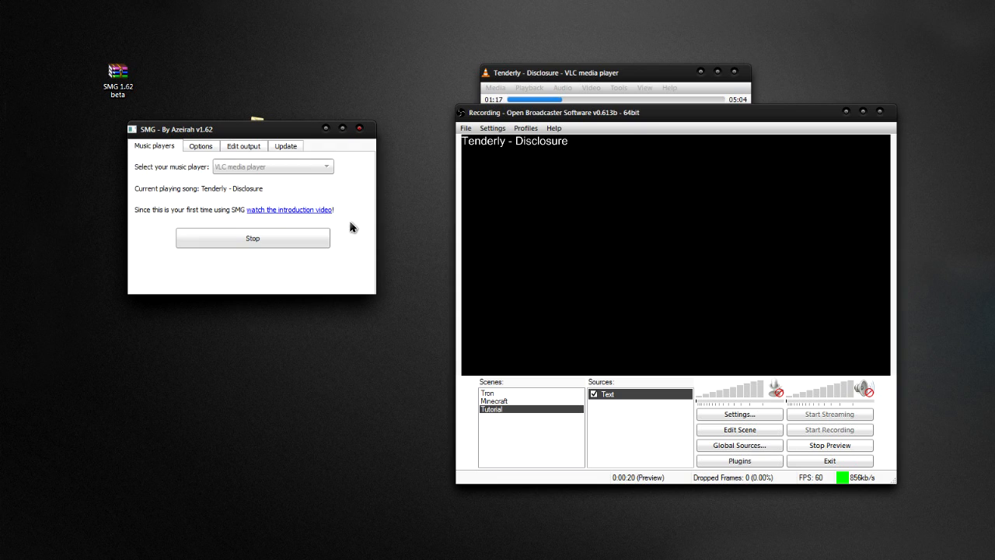
mouse_move(293, 242)
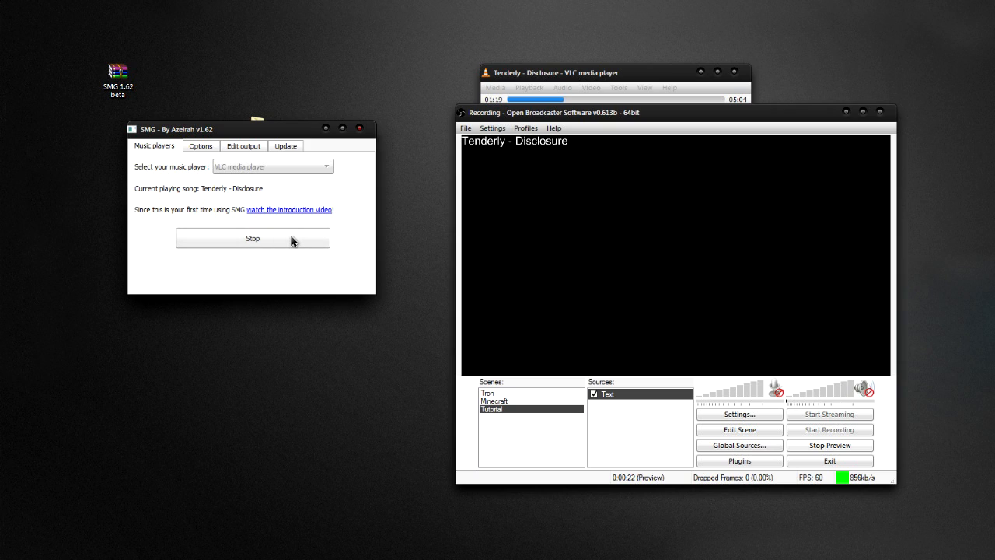
click(252, 238)
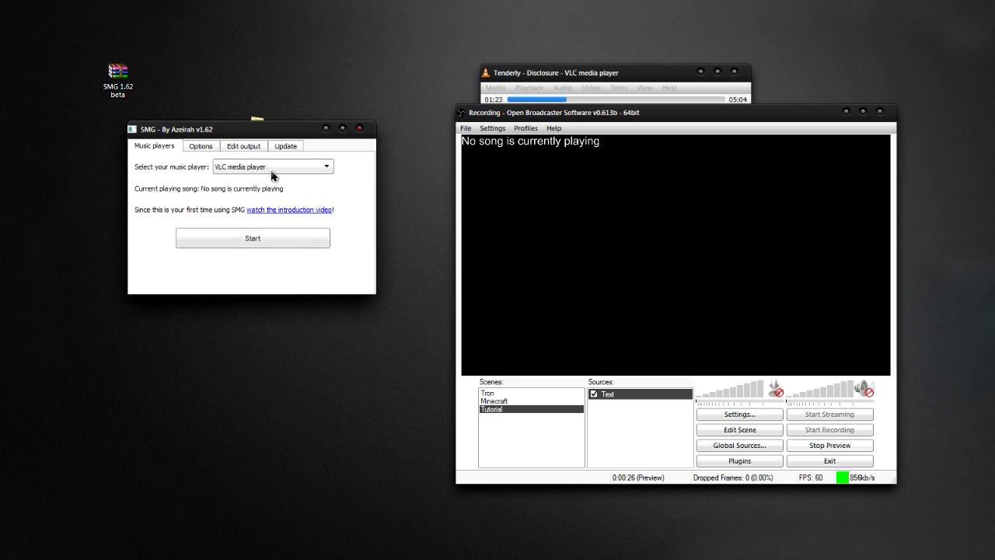
- Switch SMG's music player to YouTube and open the Groovemarklet download page
click(326, 167)
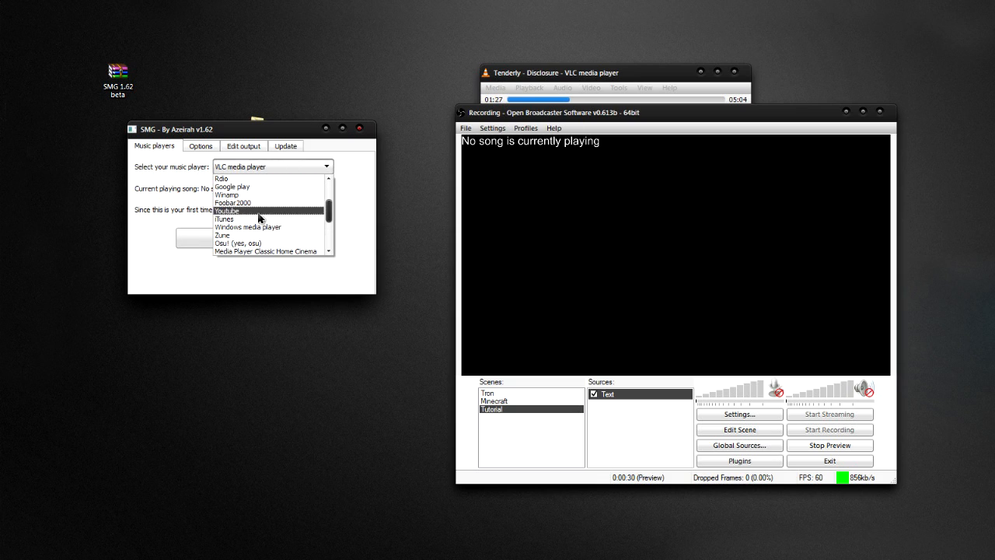
click(226, 210)
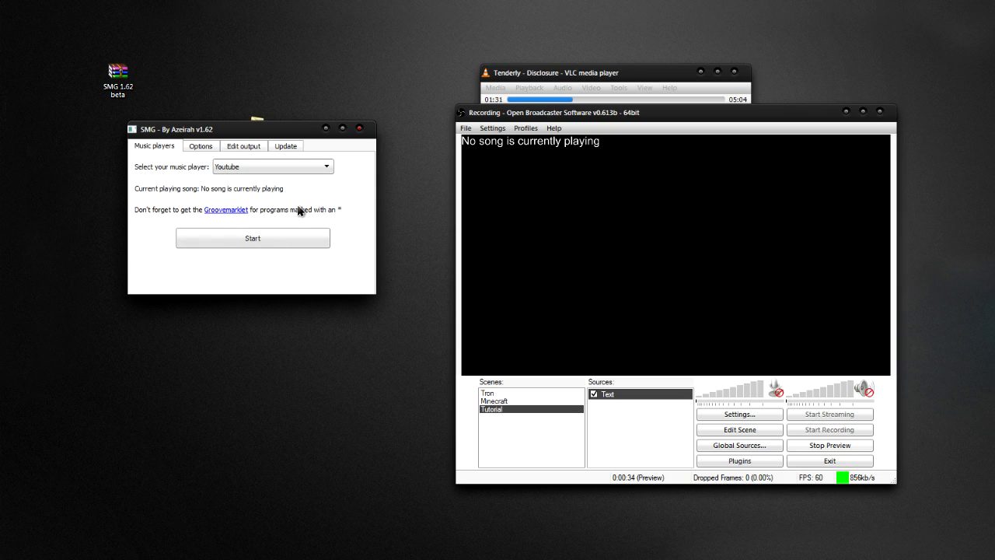
mouse_move(274, 195)
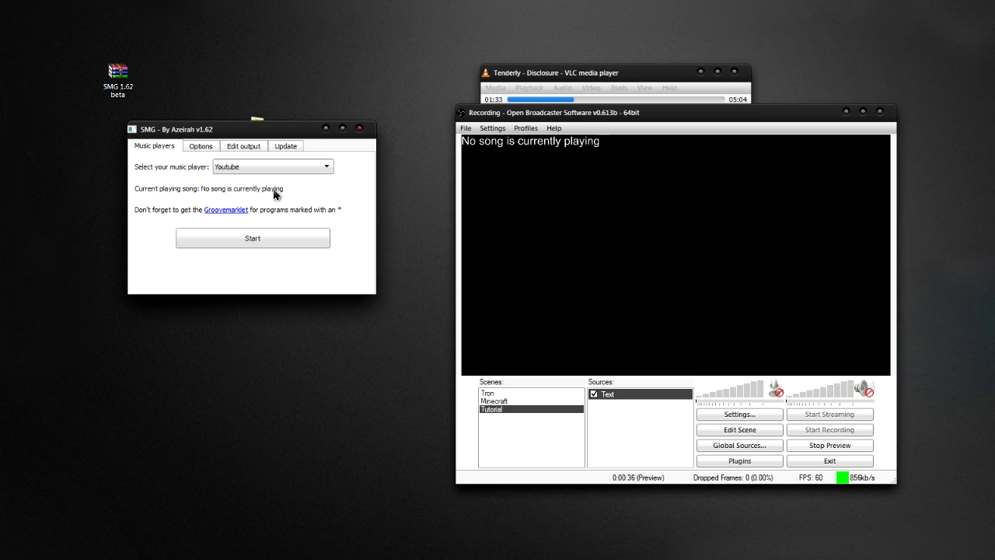
mouse_move(232, 212)
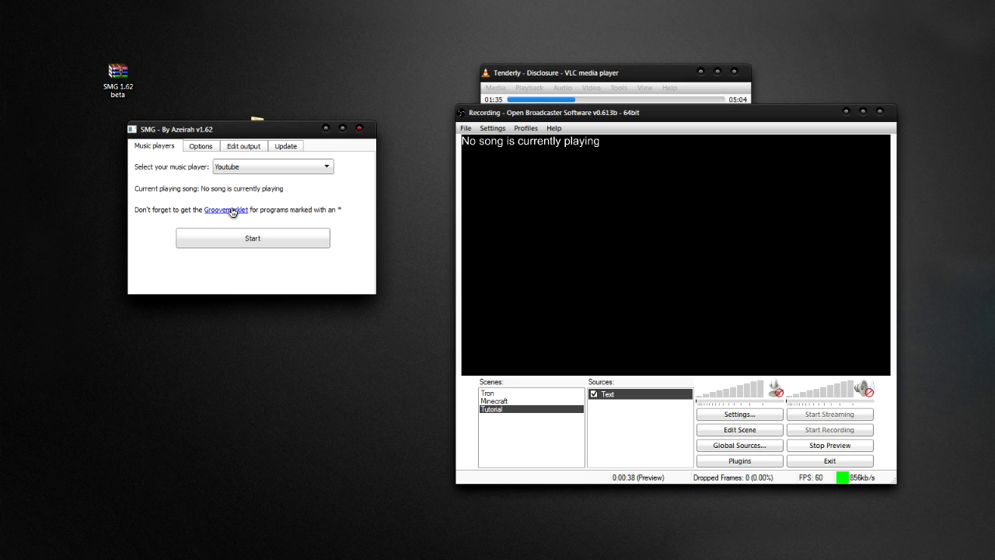
click(225, 209)
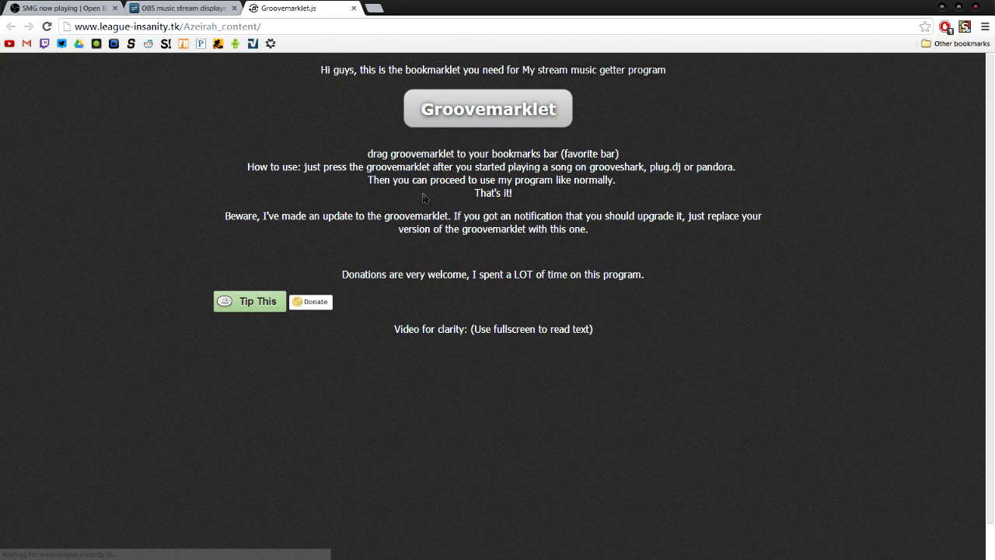
mouse_move(453, 126)
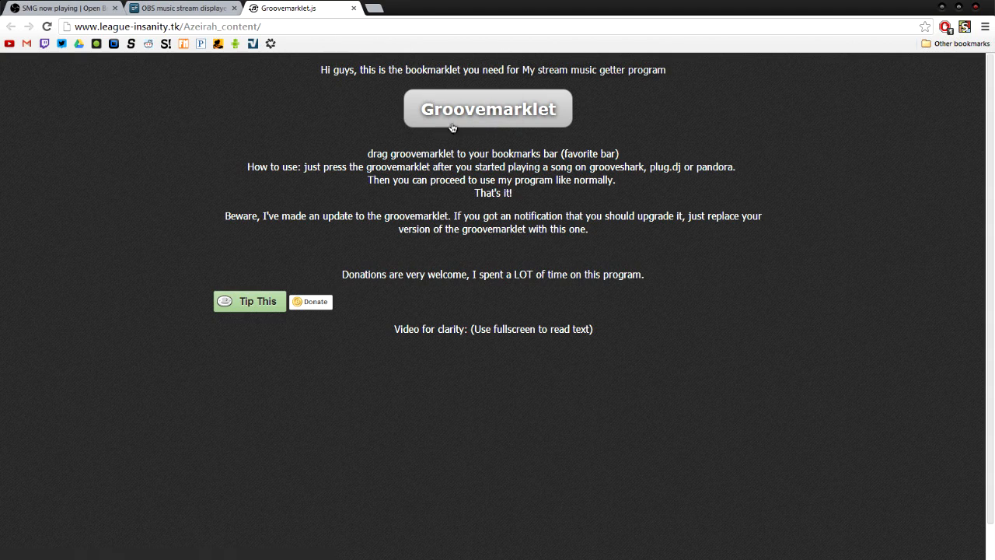
- Click the Groovemarklet button on the Groovemarklet page
click(488, 108)
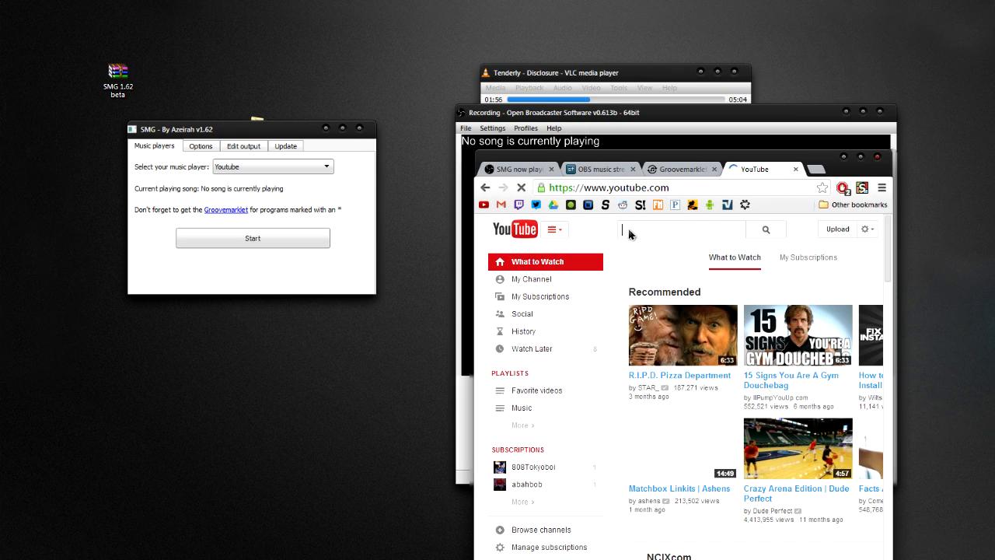
- Search YouTube for 'song', play VIRAL SONG, start SMG tracking, then return to Groovemarklet
text(song)
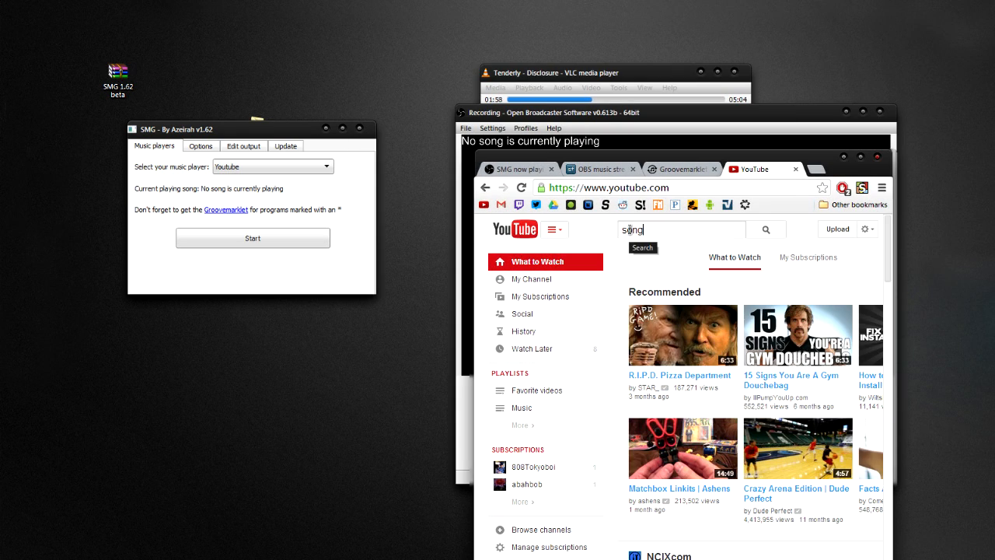
click(766, 228)
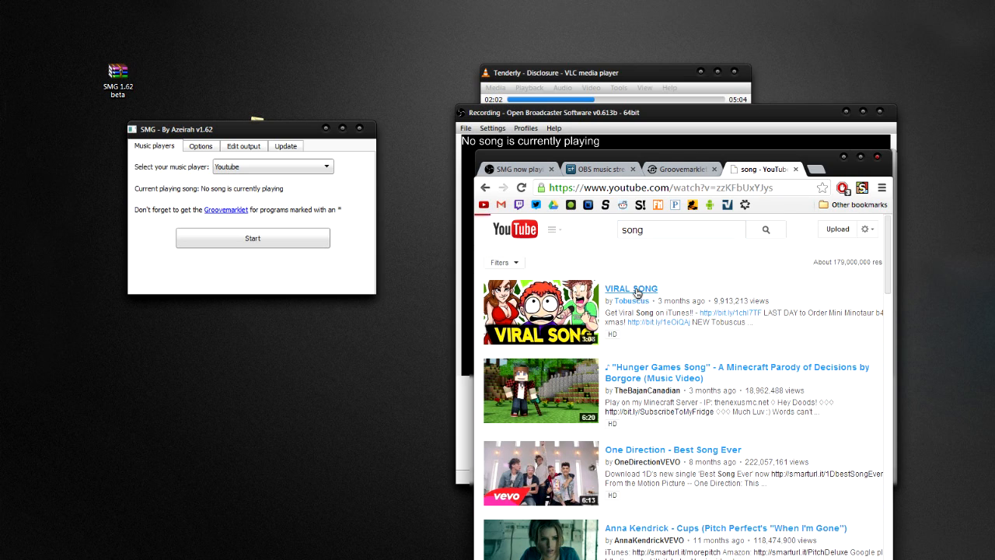
click(631, 288)
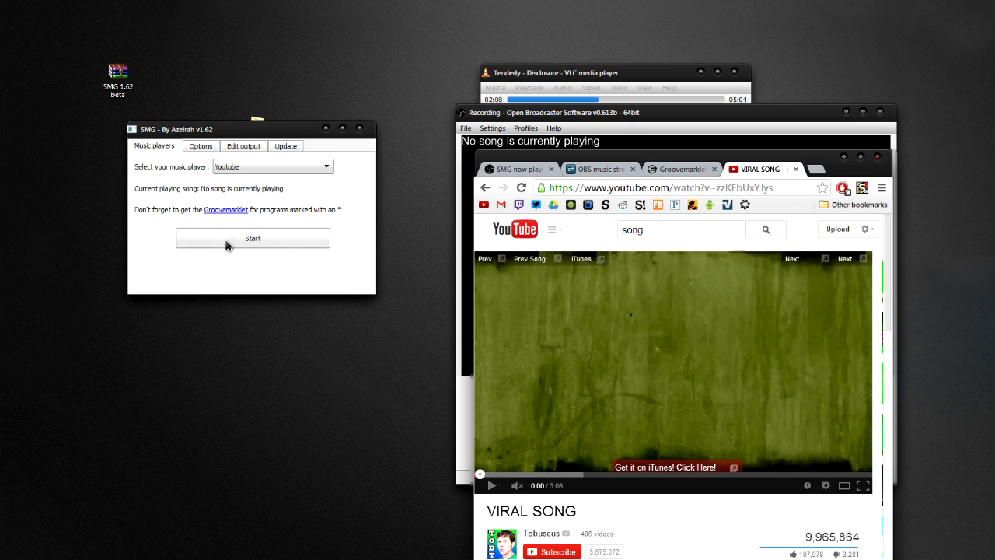
click(251, 238)
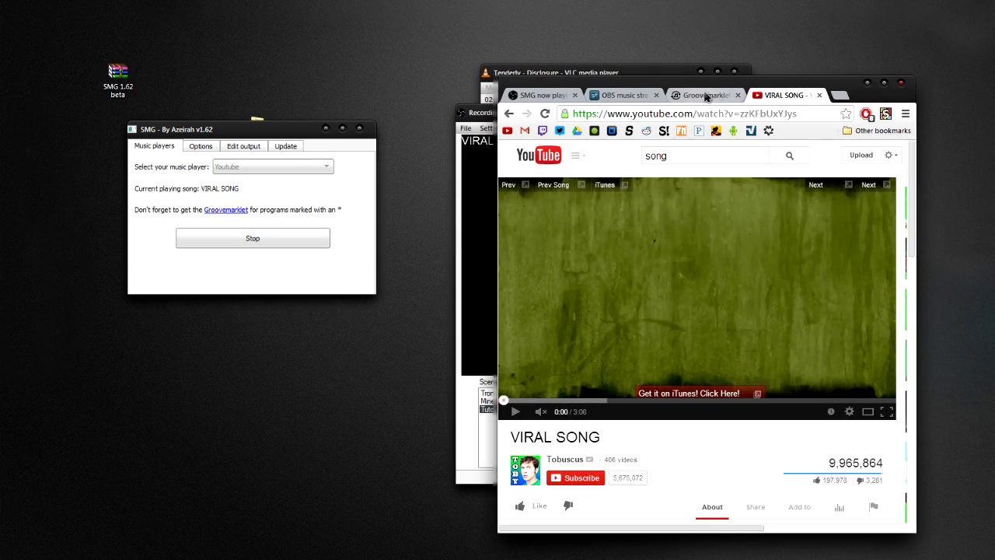
click(704, 95)
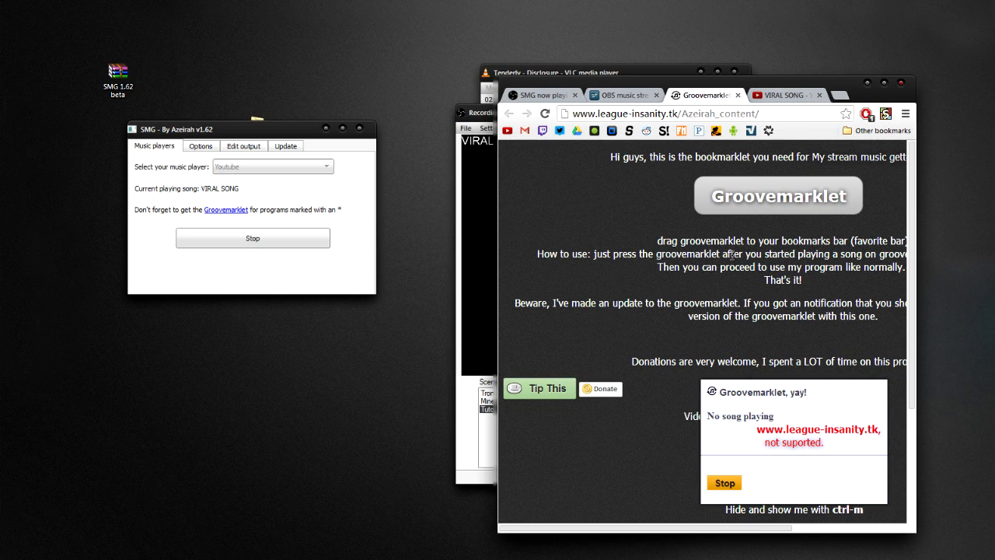
click(781, 94)
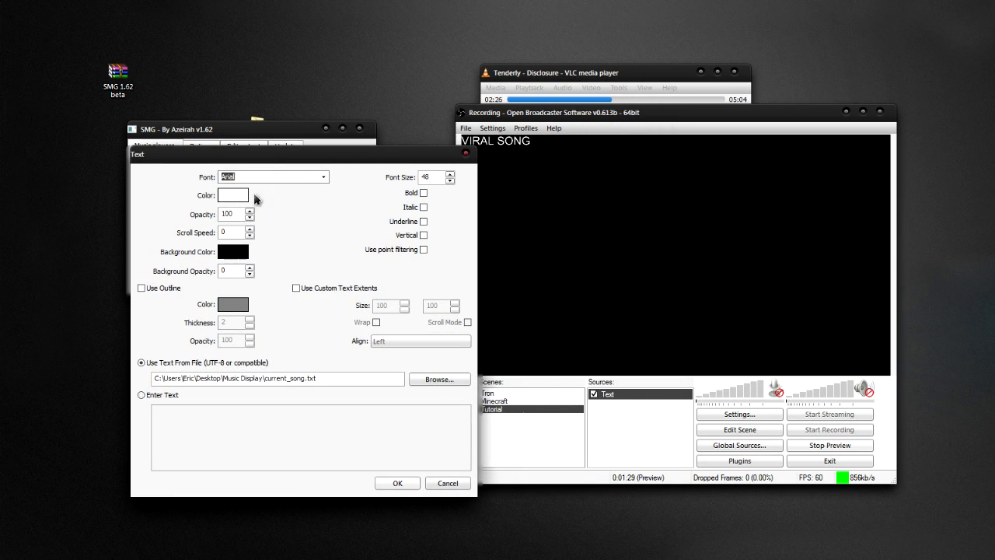
- Raise the Text source's Scroll Speed to 3
click(248, 229)
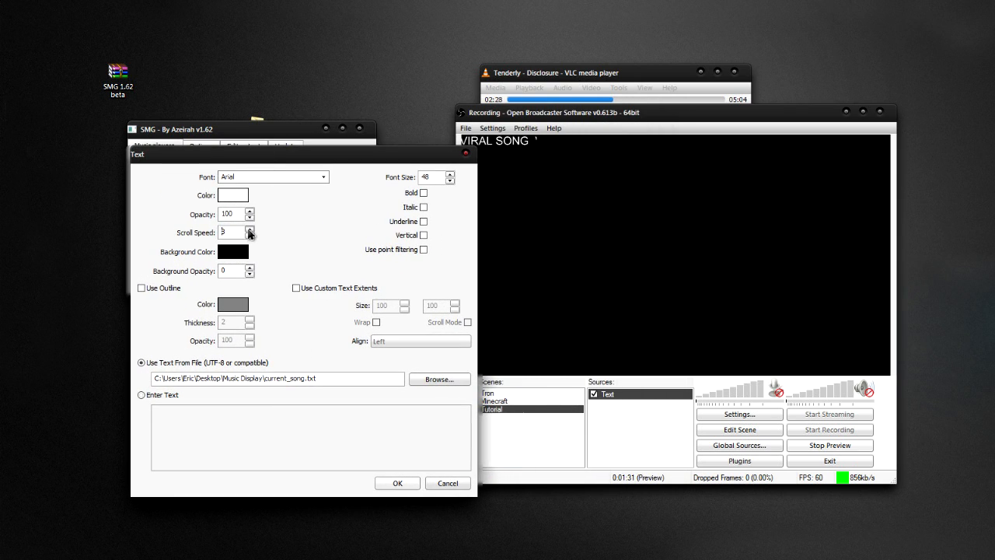